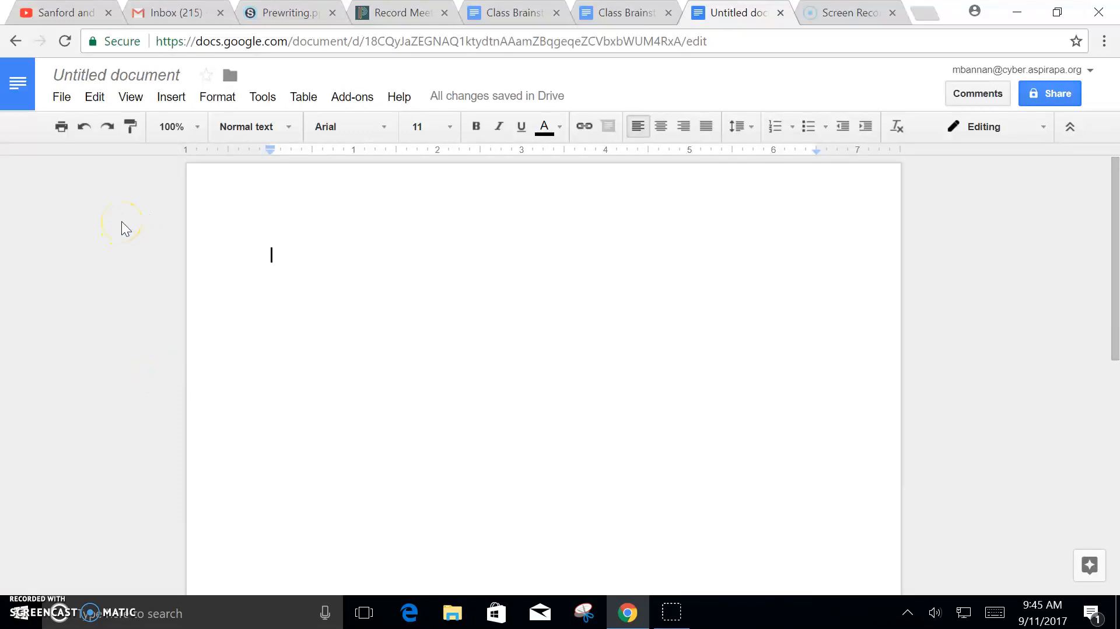
pyautogui.moveTo(150, 282)
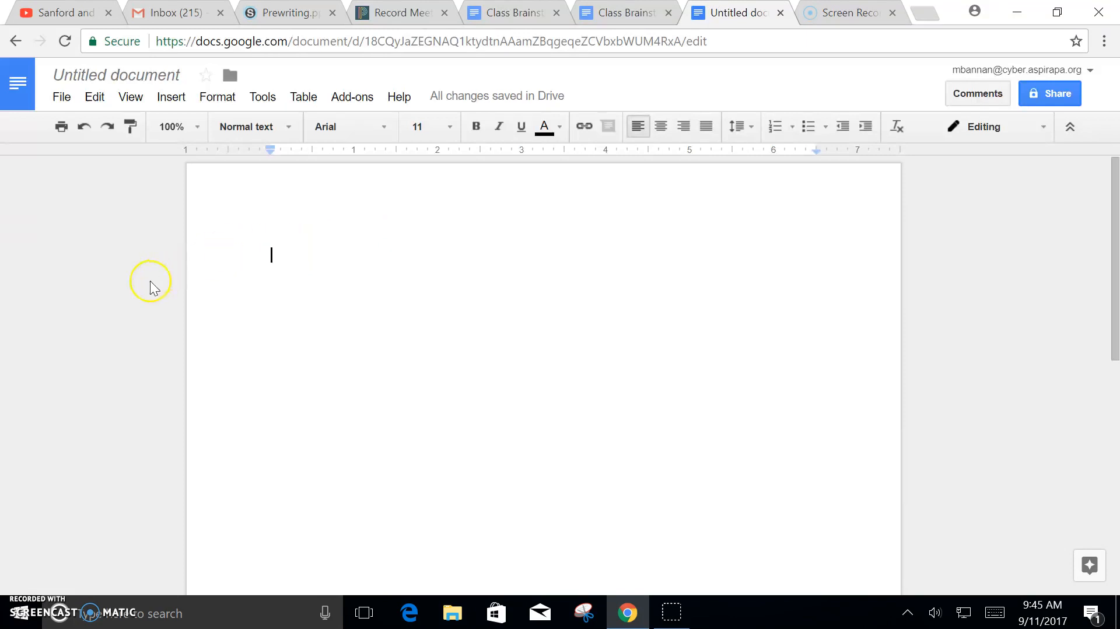
pyautogui.moveTo(137, 251)
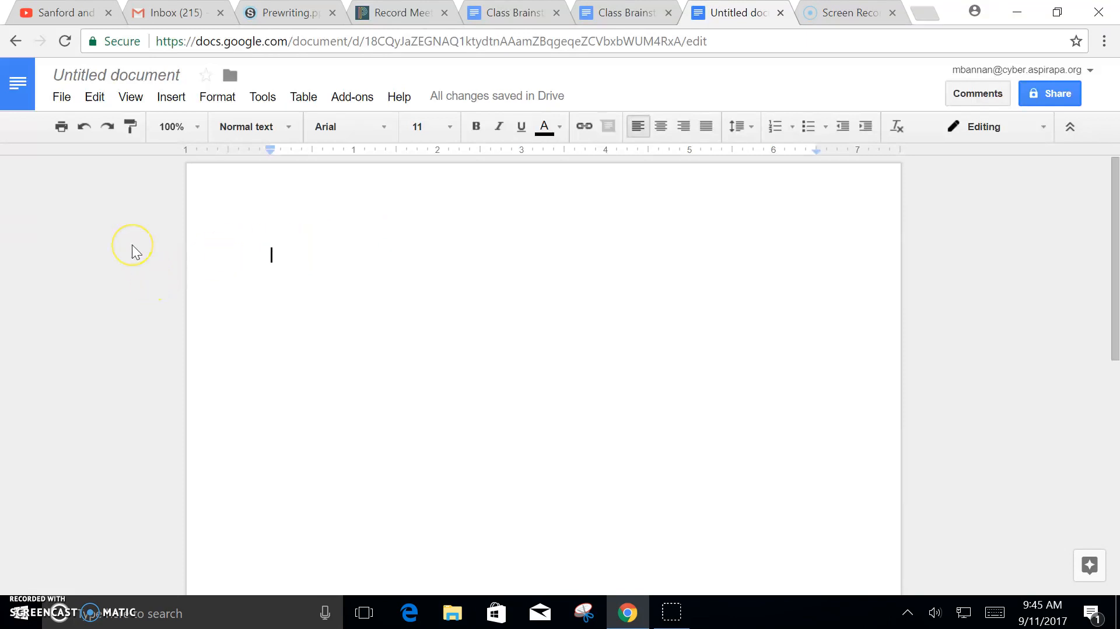
pyautogui.moveTo(594, 102)
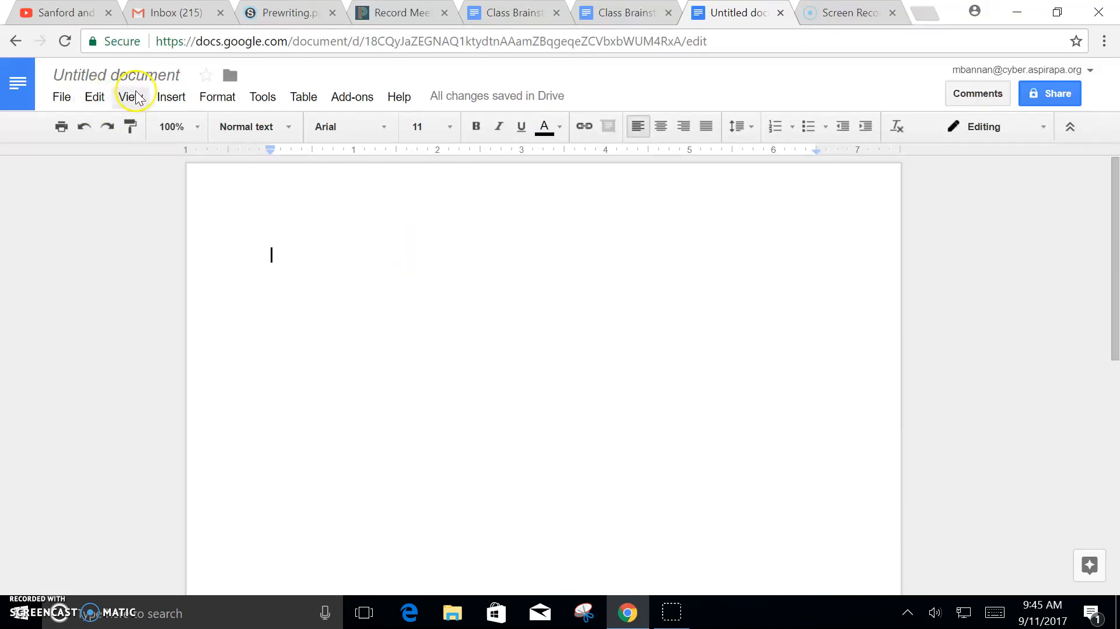
pyautogui.moveTo(164, 107)
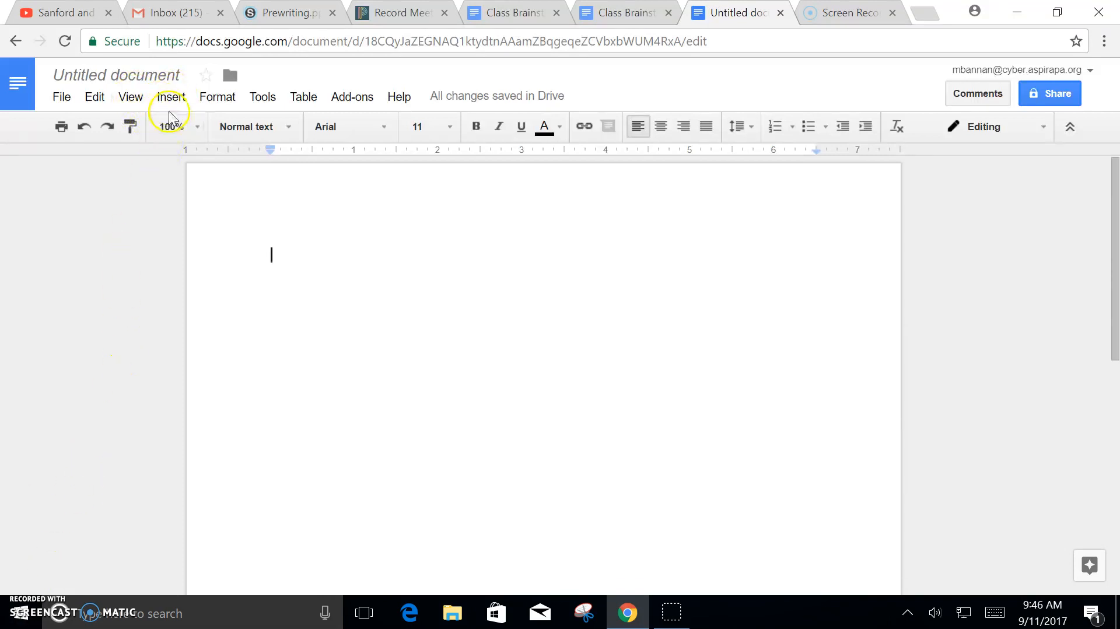
# - Start a new blank drawing canvas via Insert > Drawing
pyautogui.click(170, 97)
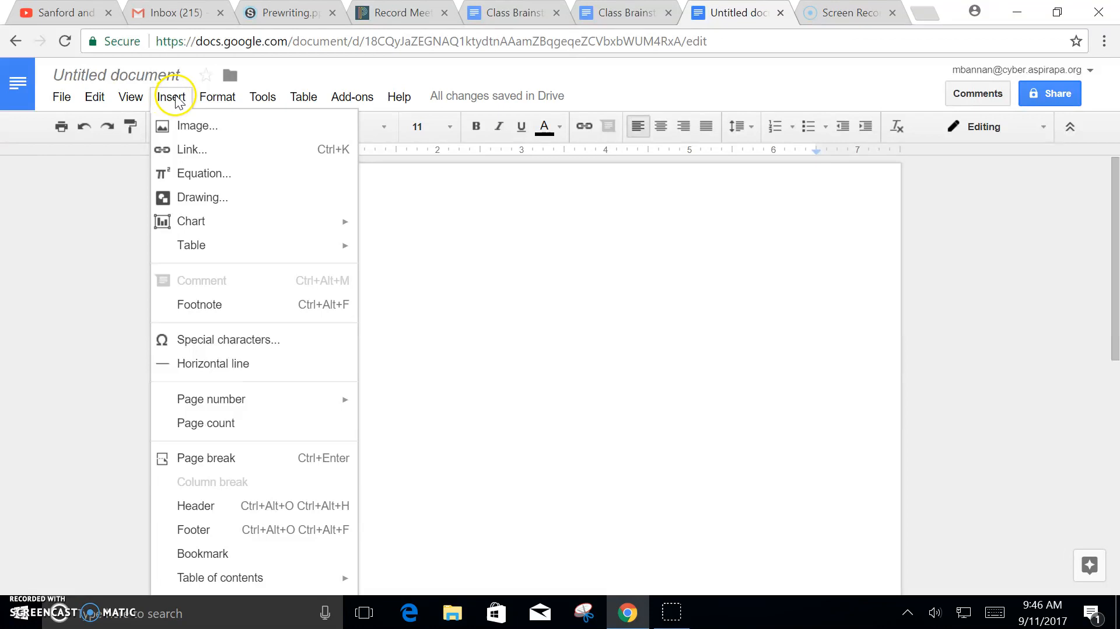
pyautogui.moveTo(177, 100)
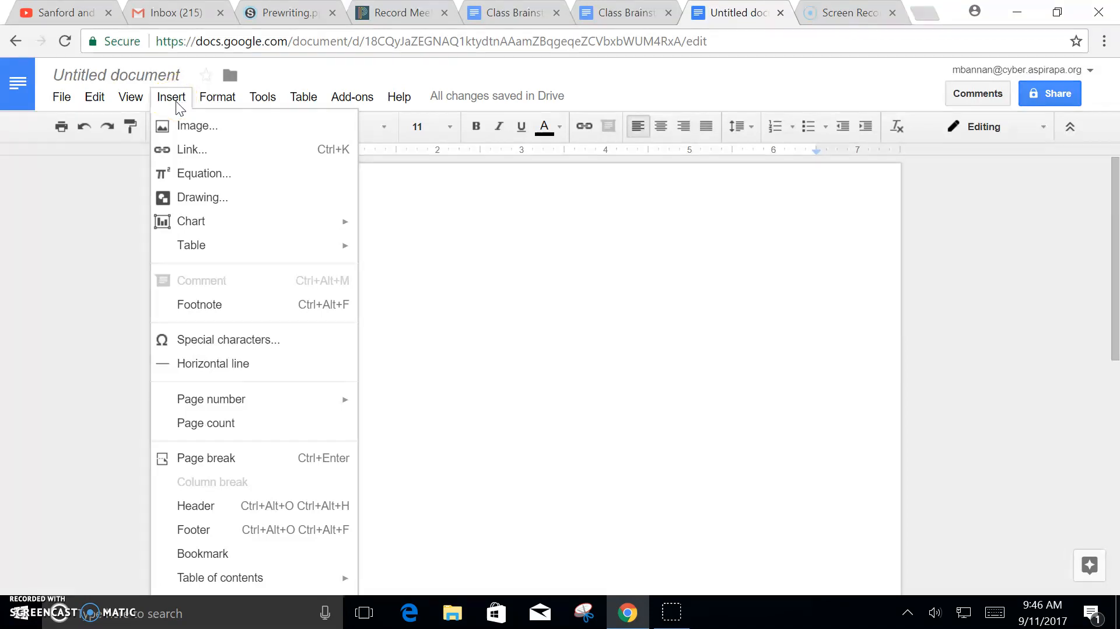
pyautogui.click(202, 197)
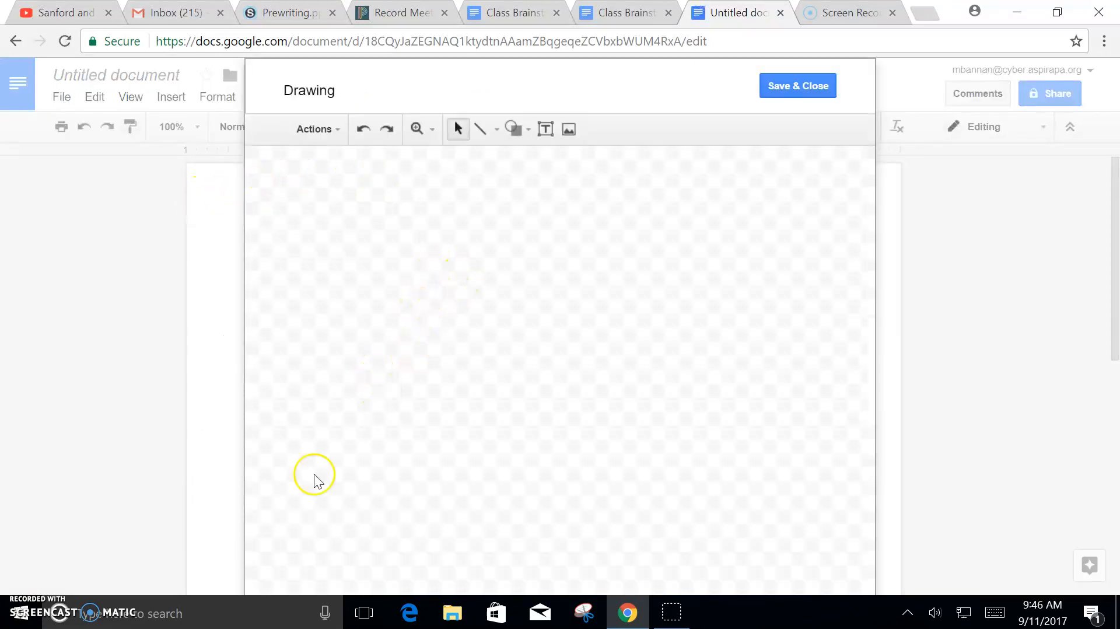
# - Draw a centre rounded rectangle reading 'Mr. Bannan is funny.'
pyautogui.click(513, 129)
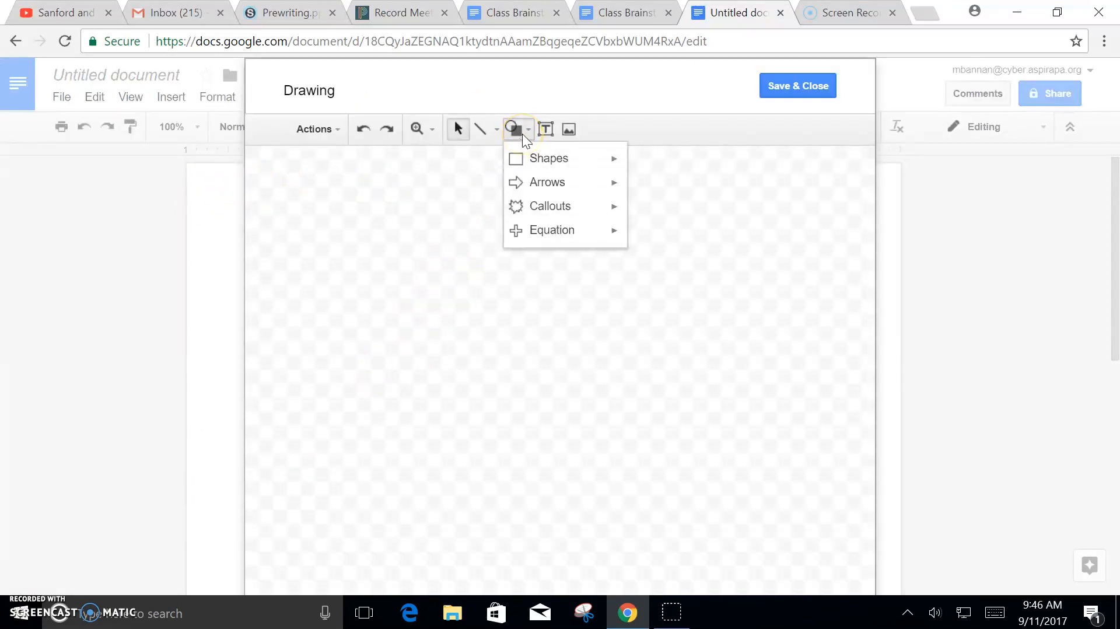
pyautogui.click(548, 157)
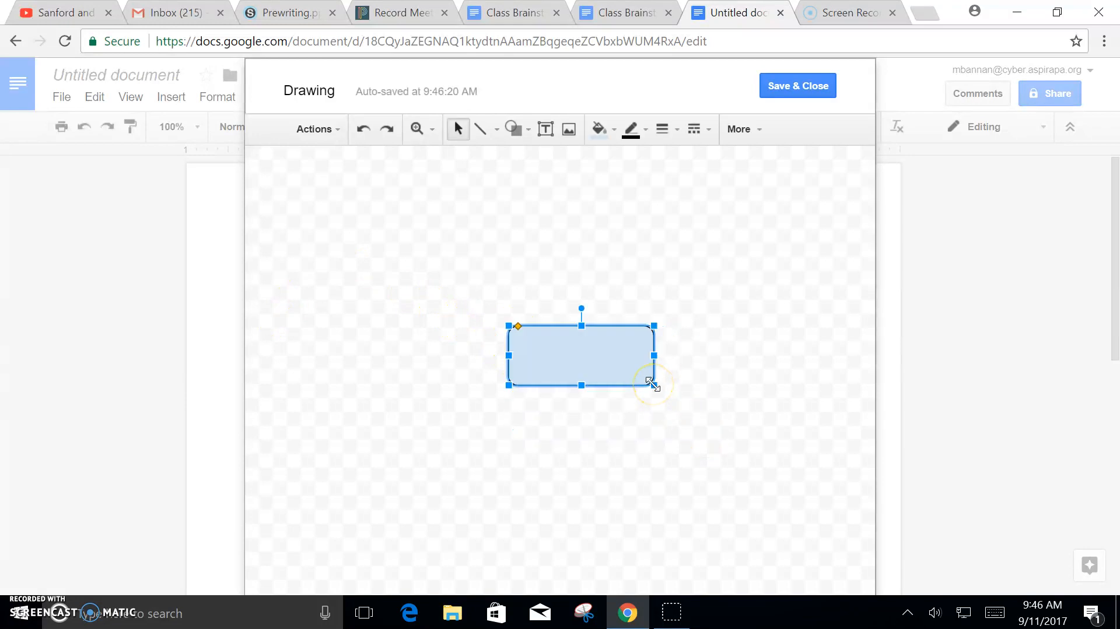
pyautogui.write('Mr. Ba')
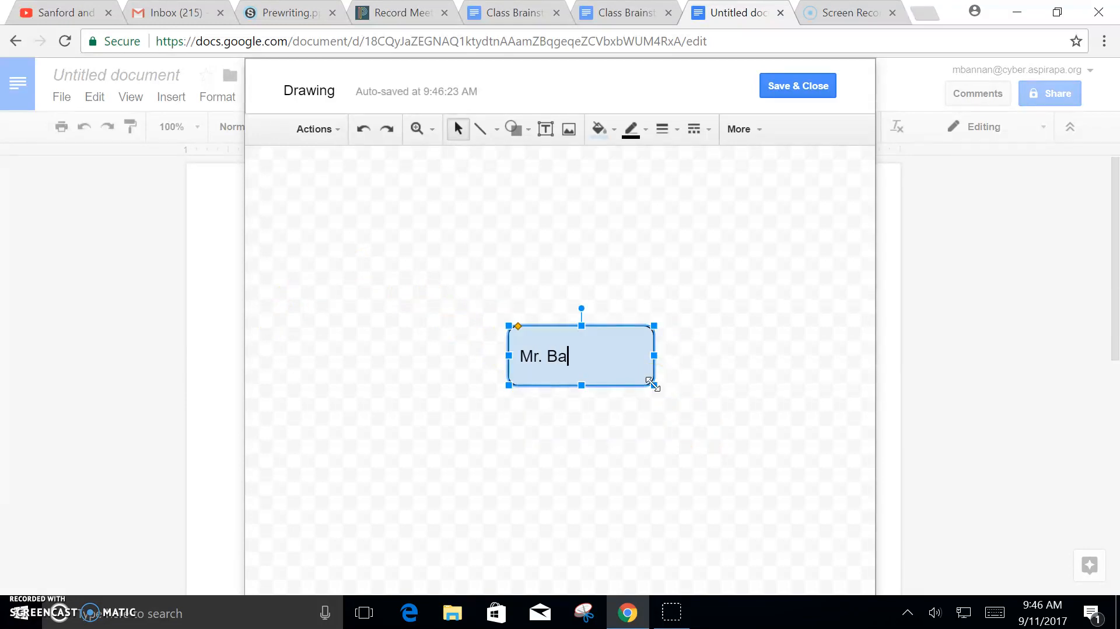
pyautogui.write('nnan is funny')
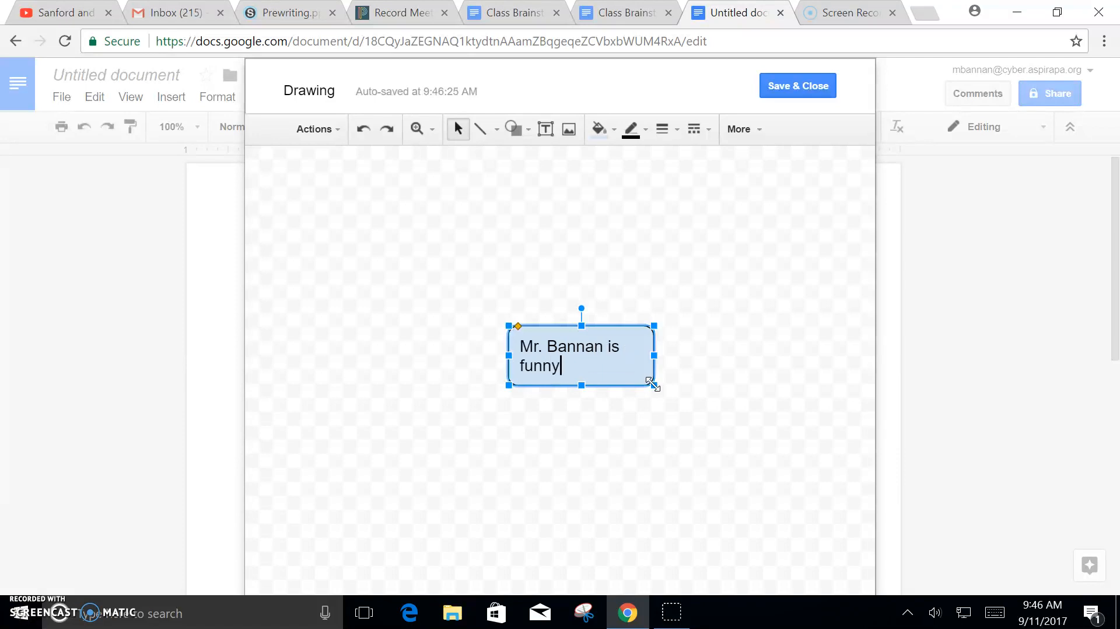
pyautogui.write('.')
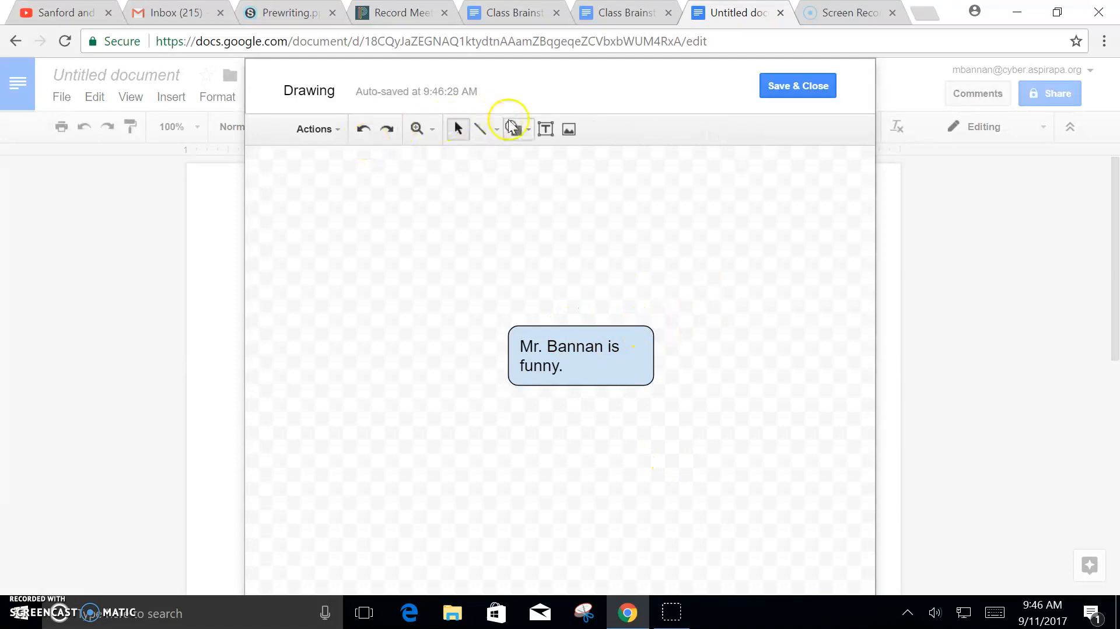
# - Draw two rounded boxes above the centre reading 'He tells puns.' and 'He tells jokes.'
pyautogui.click(513, 128)
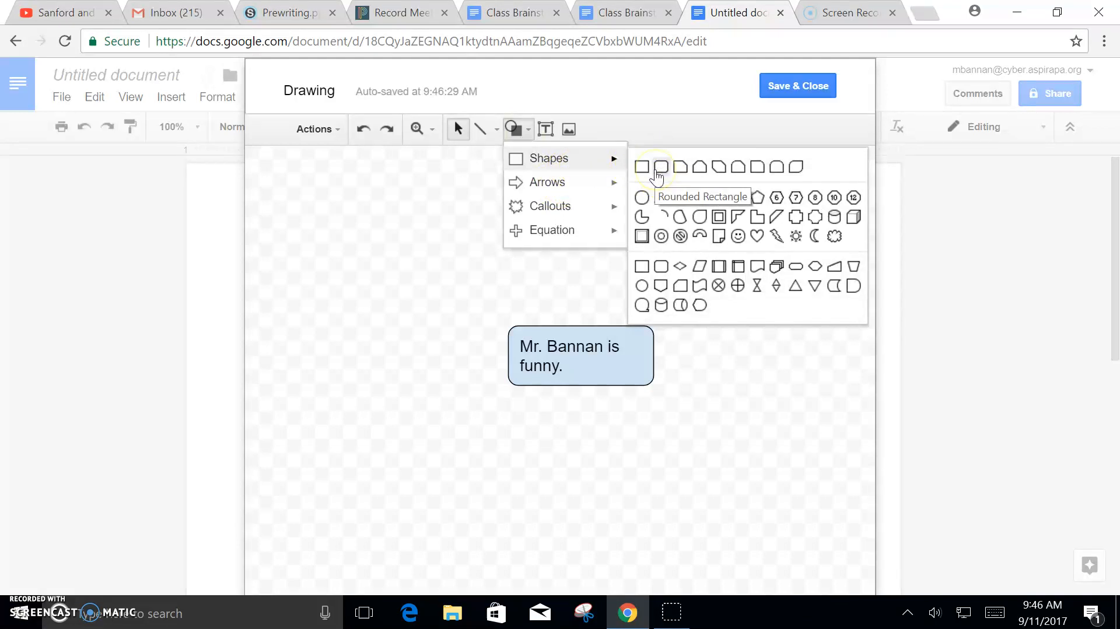
pyautogui.click(659, 167)
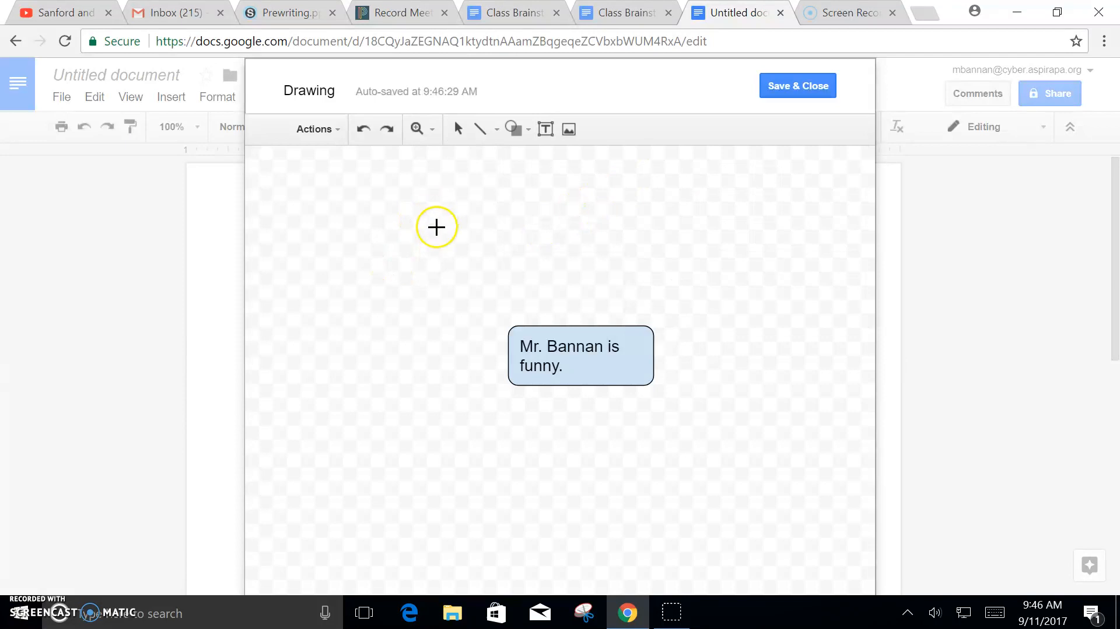
pyautogui.moveTo(435, 228); pyautogui.dragTo(564, 271)
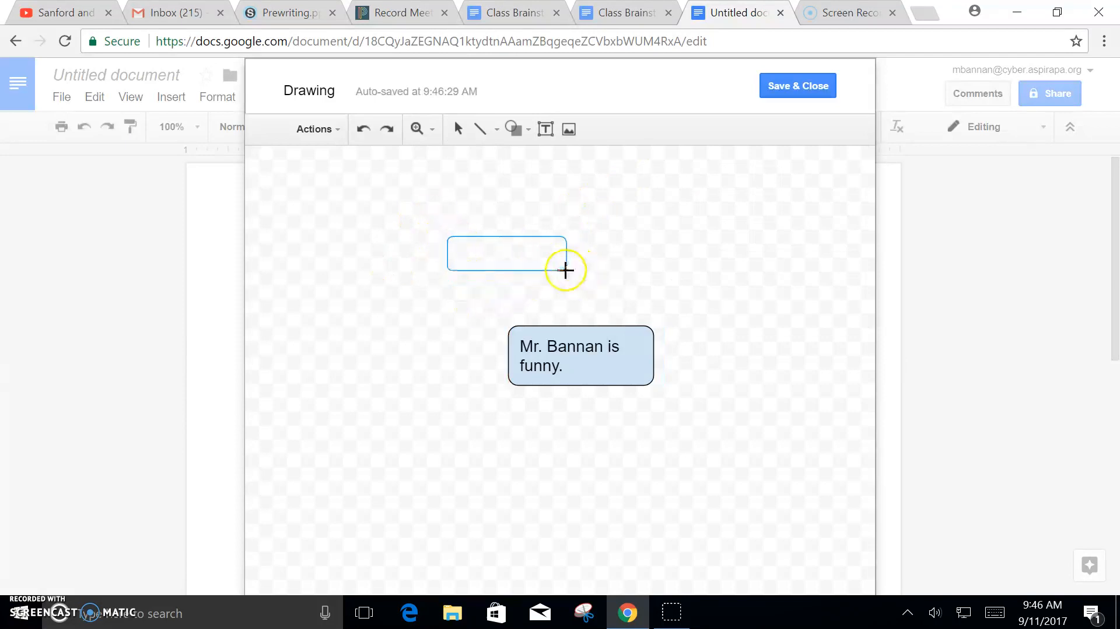
pyautogui.write('He')
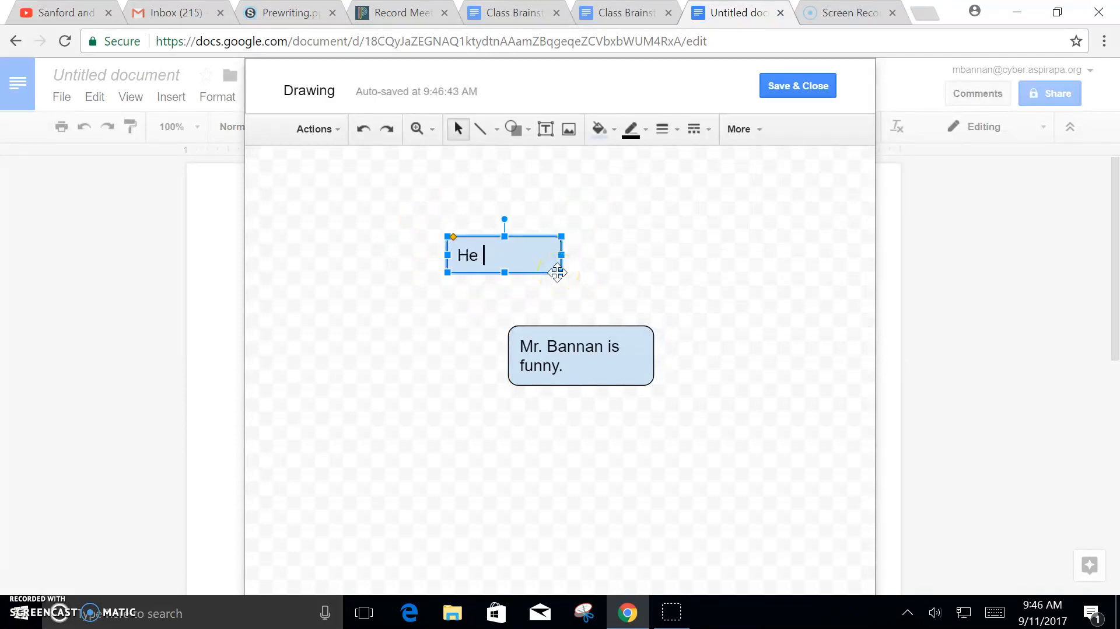
pyautogui.write('tells puns.')
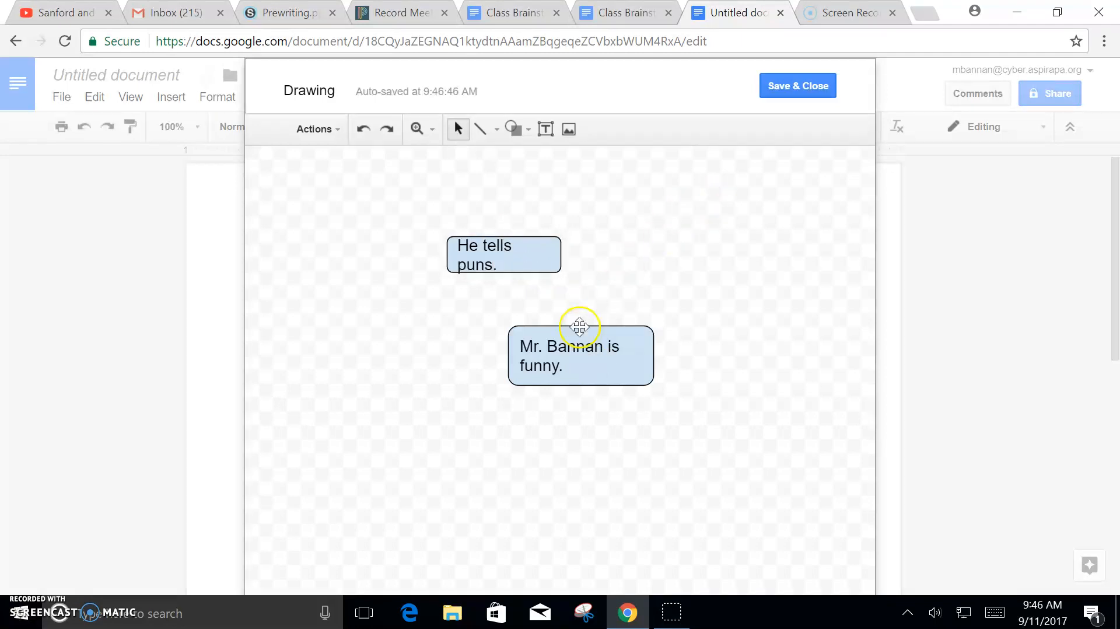
pyautogui.click(512, 129)
pyautogui.write('He te')
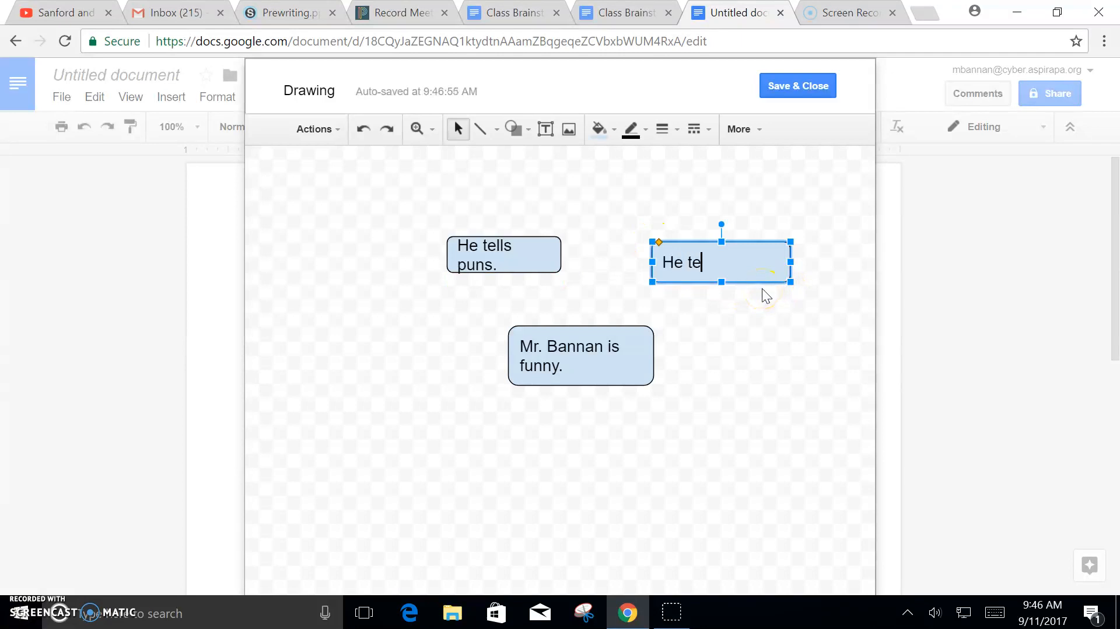
pyautogui.write('lls jokes.')
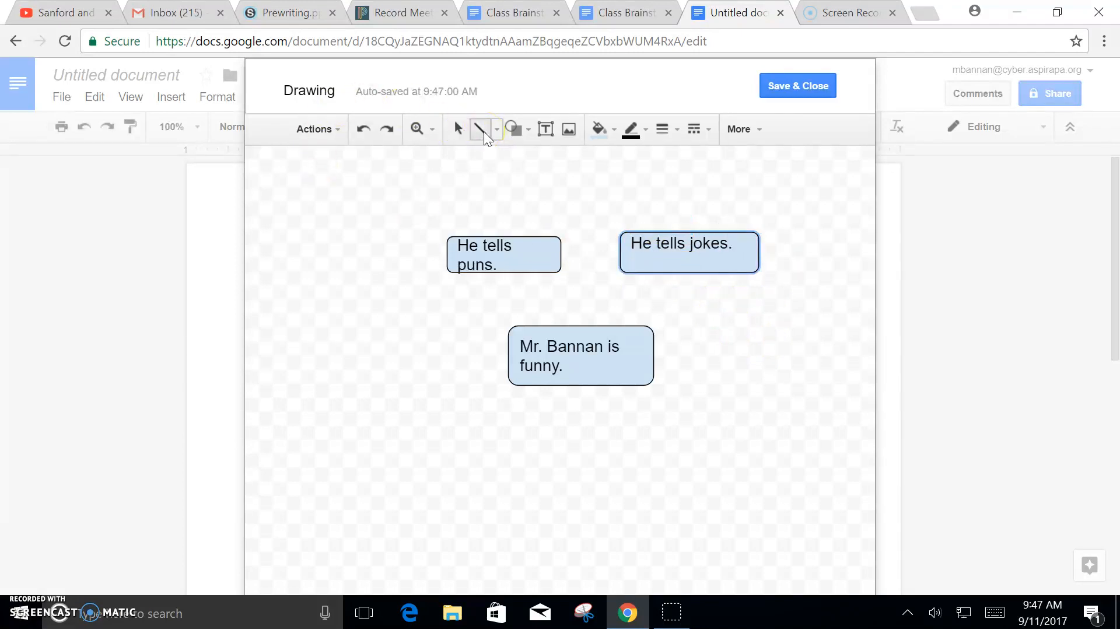
# - Connect the puns and jokes boxes to the centre box with lines, removing the stray extra line
pyautogui.moveTo(504, 275); pyautogui.dragTo(529, 336)
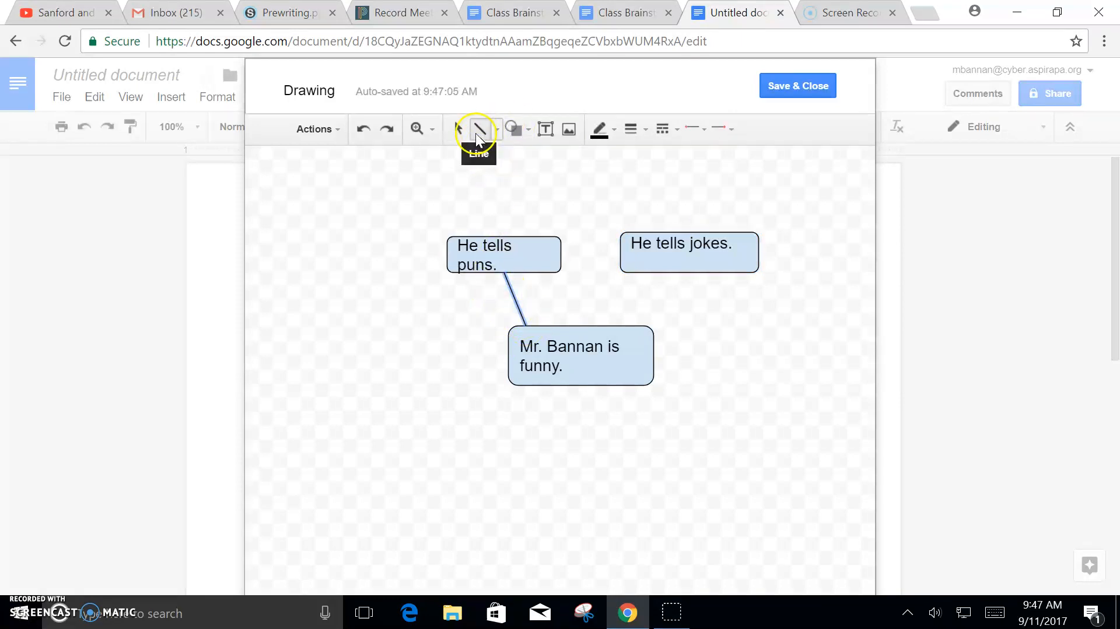
pyautogui.click(479, 129)
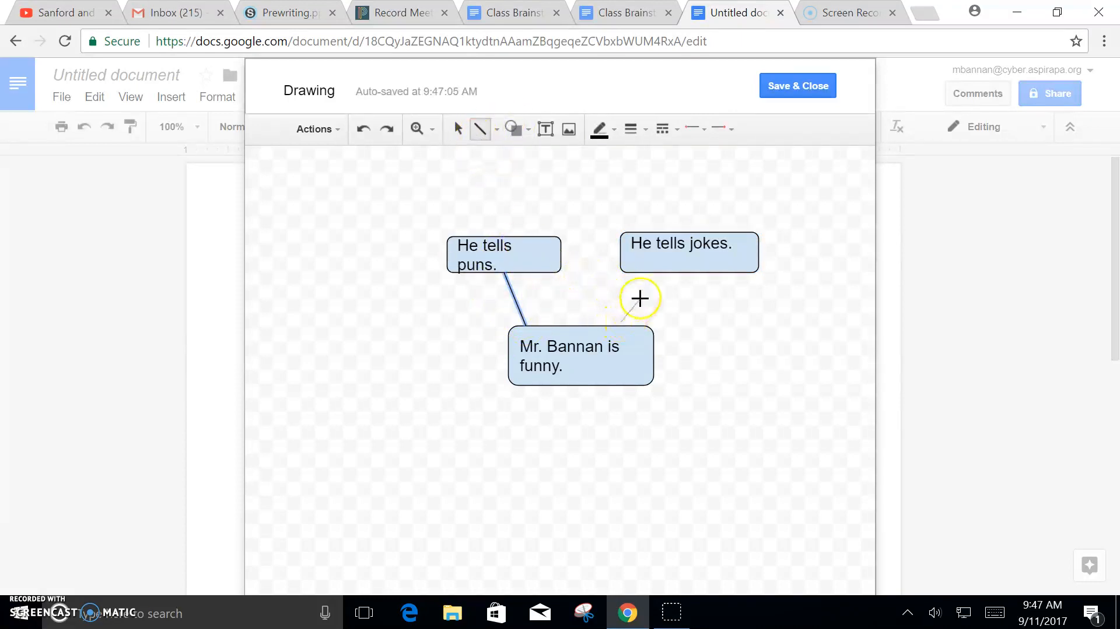
pyautogui.moveTo(650, 276); pyautogui.dragTo(631, 318)
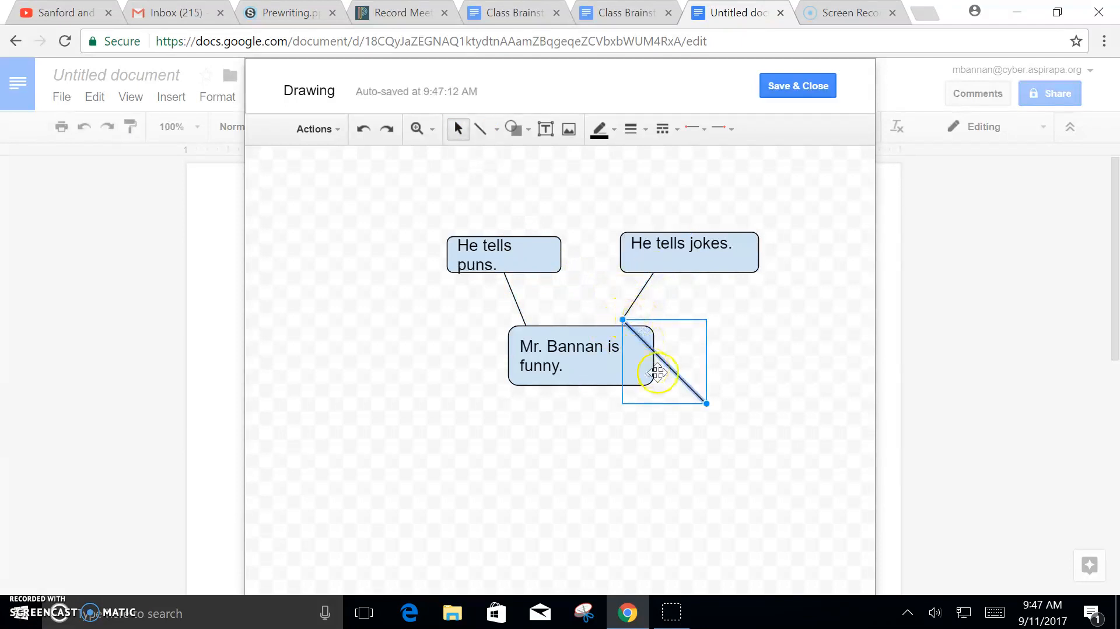
pyautogui.press('Delete')
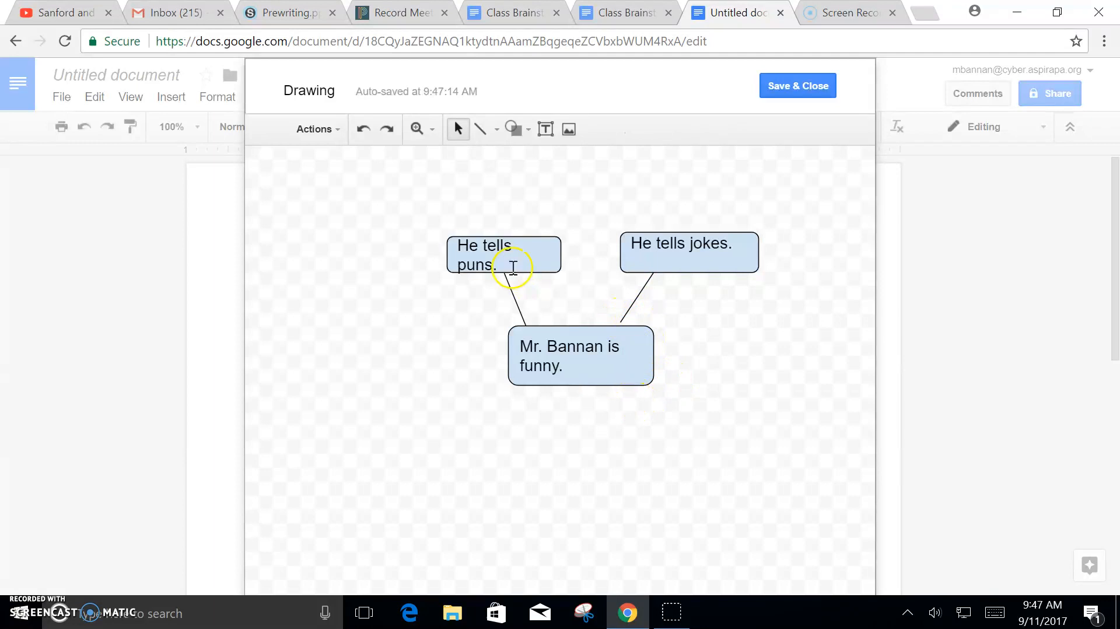
pyautogui.click(509, 129)
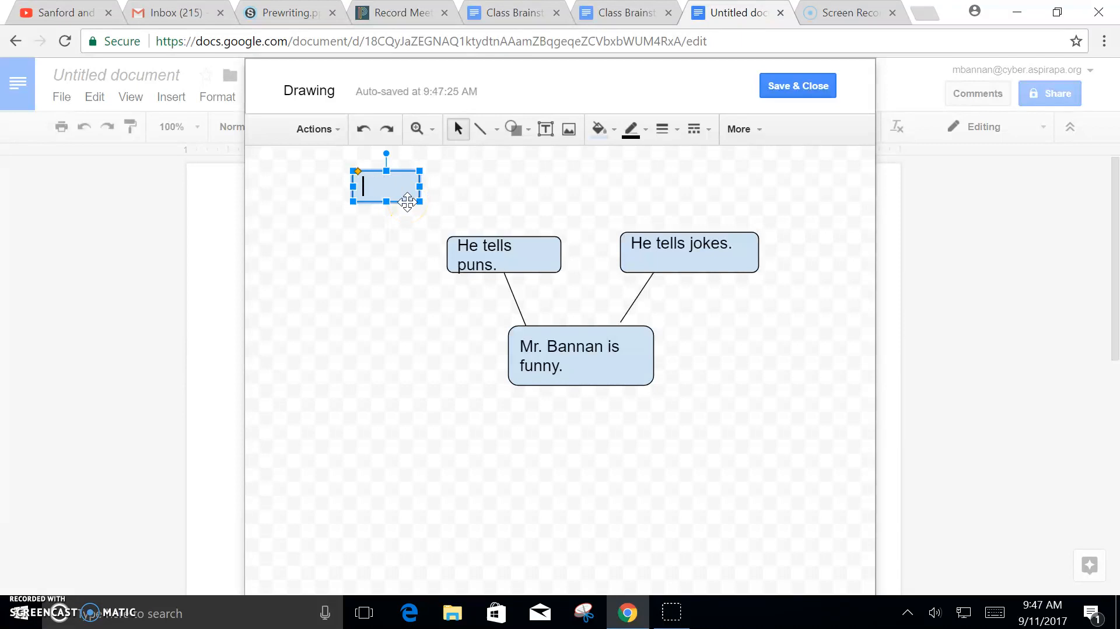
# - Label the top-left box 'example one'
pyautogui.write('example')
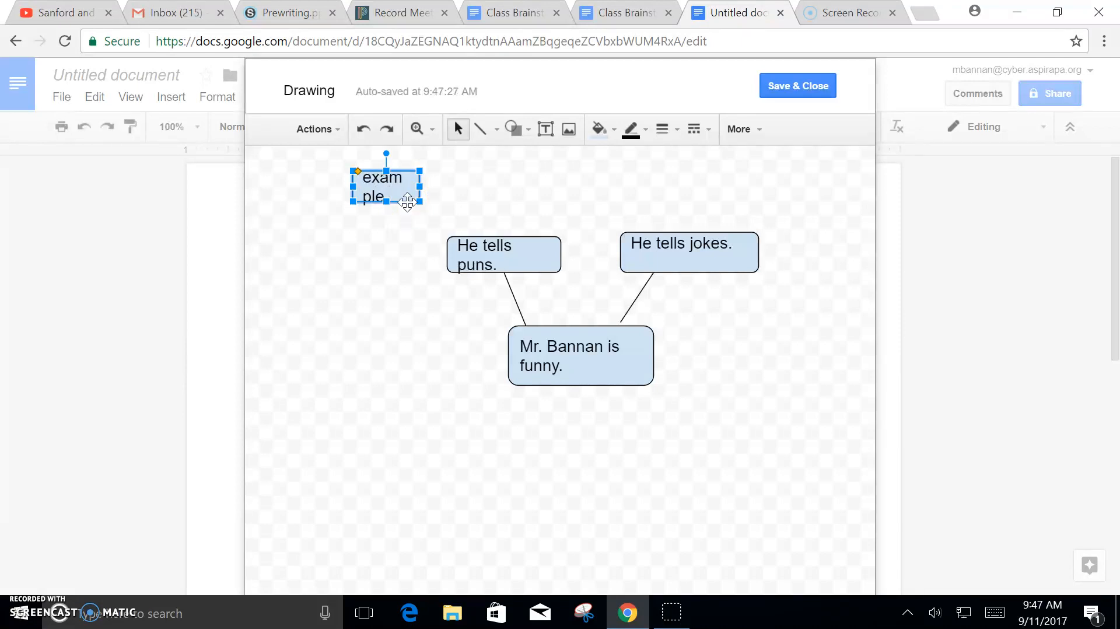
pyautogui.write('one')
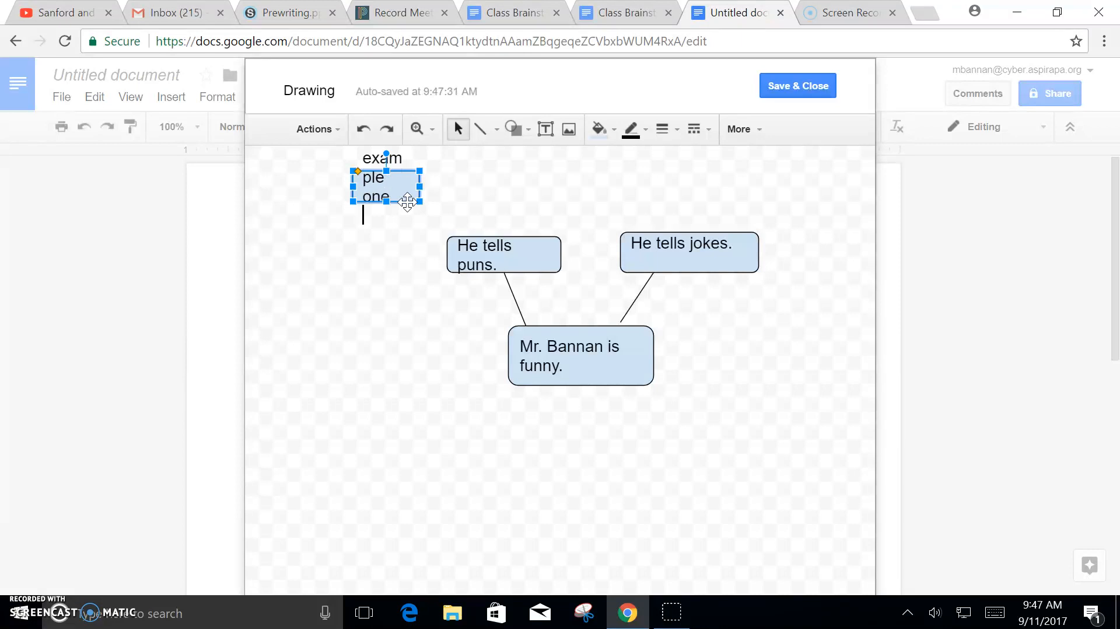
pyautogui.click(460, 196)
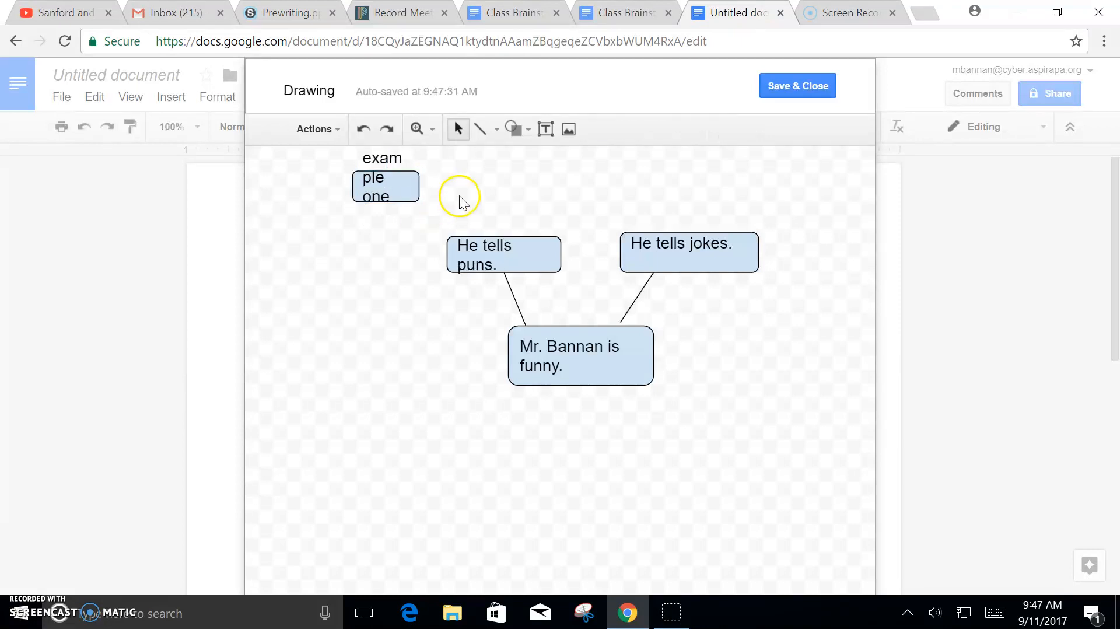
pyautogui.click(386, 185)
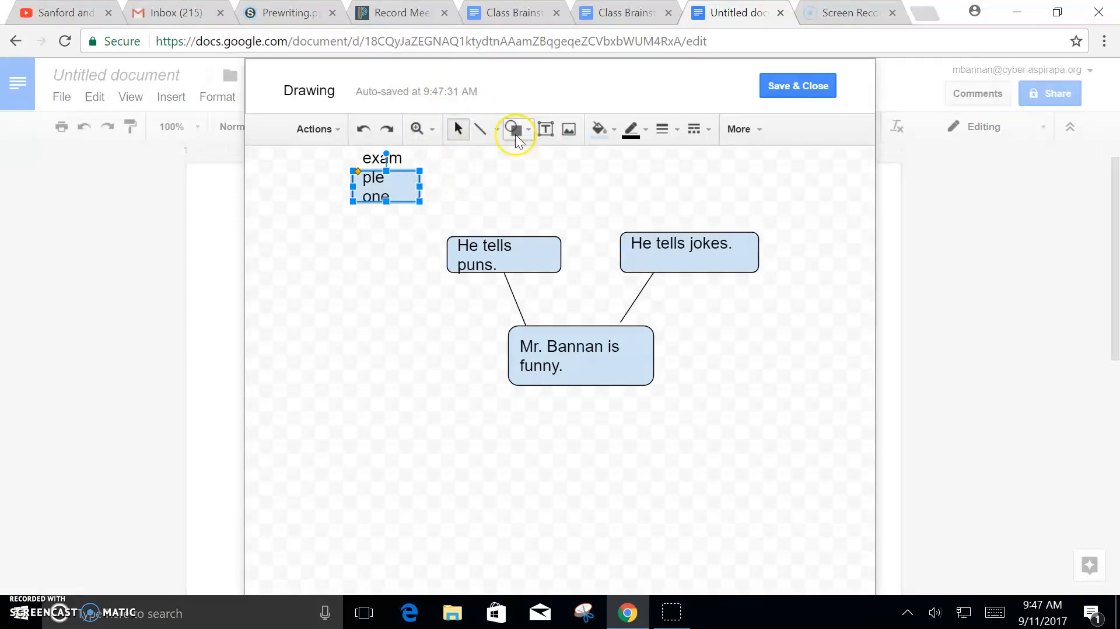
# - Draw a box above 'He tells puns.' reading 'His puns are stu-pun-dous'
pyautogui.click(511, 129)
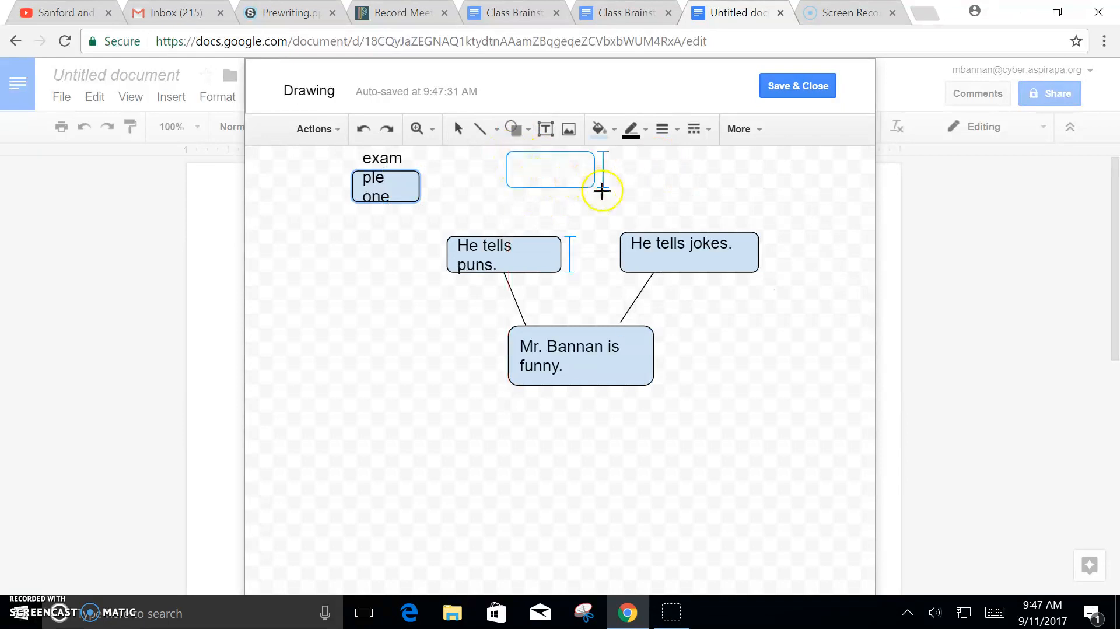
pyautogui.write('His puns are stup')
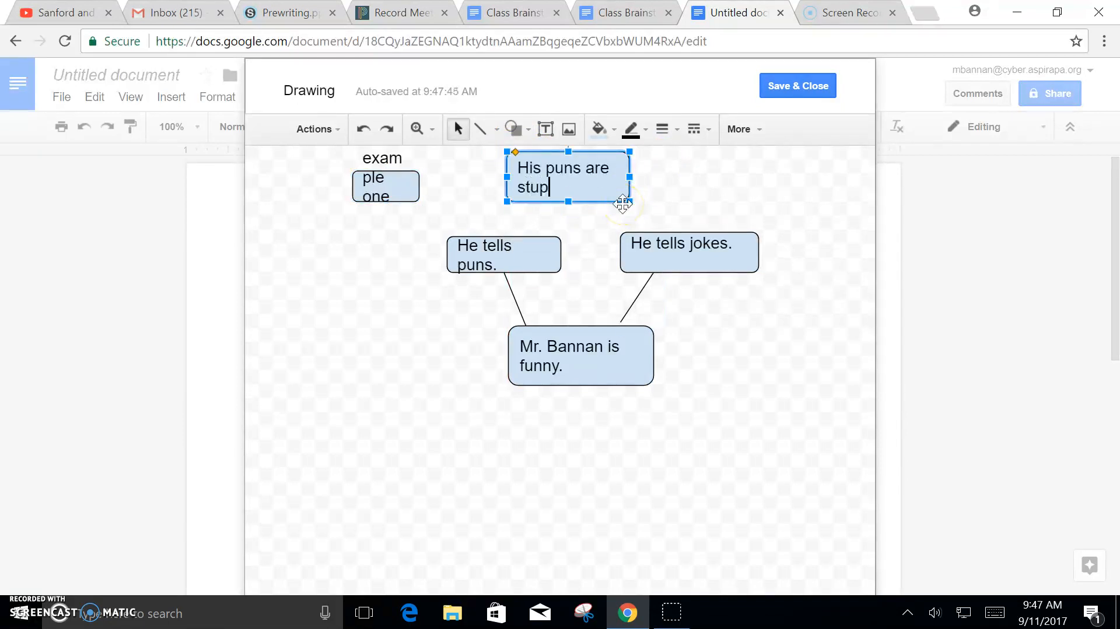
pyautogui.write('-pu')
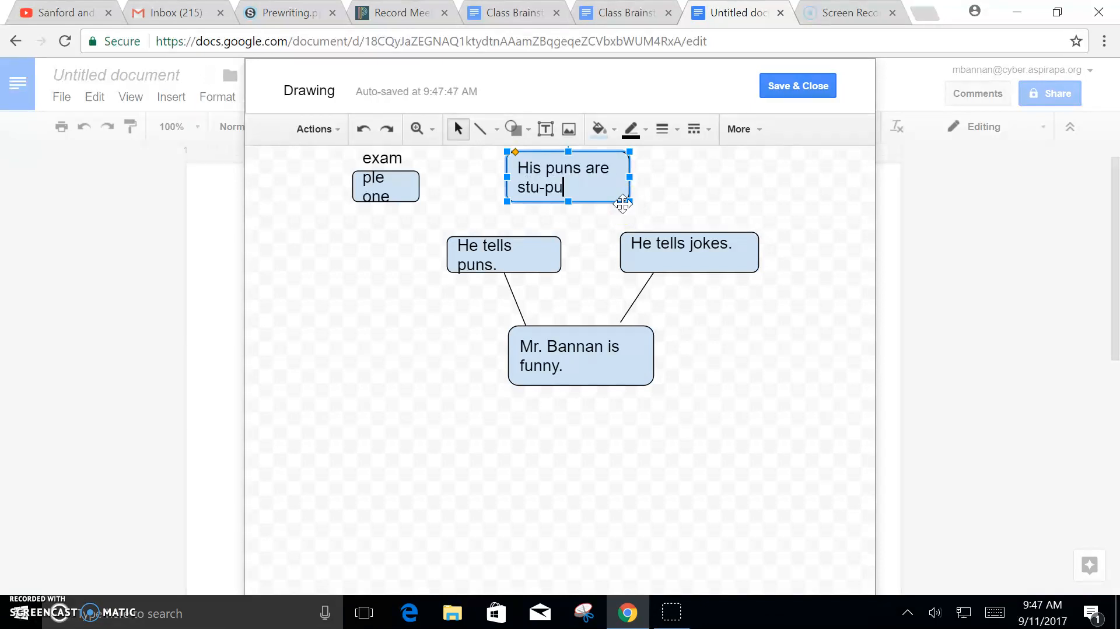
pyautogui.write('n-dous')
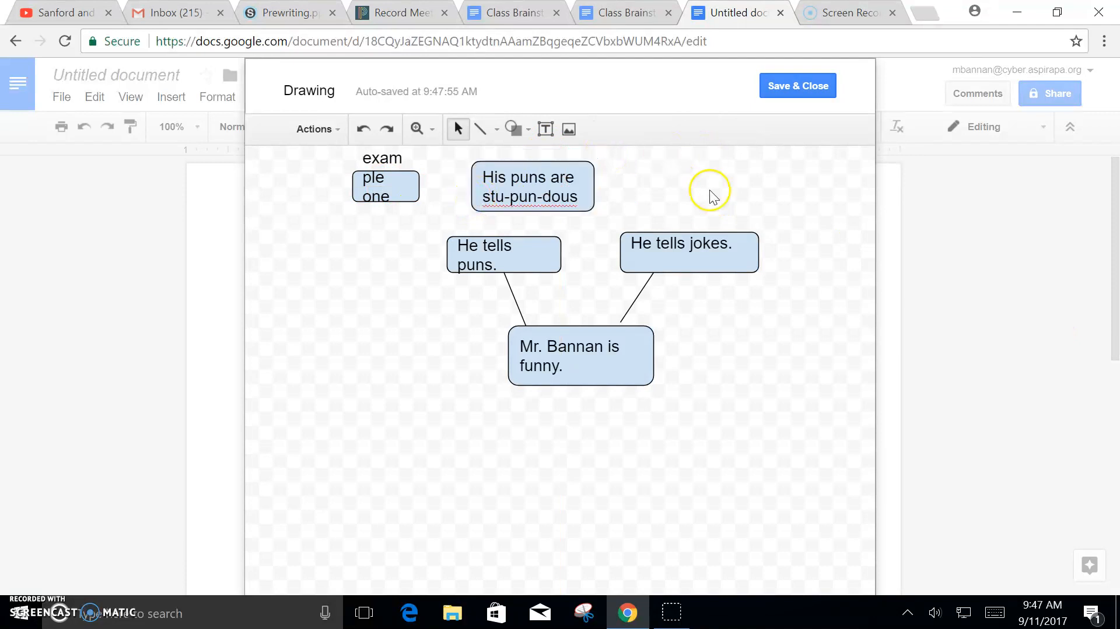
# - Draw arrows from 'He tells puns.' to the stu-pun-dous box and the example one box
pyautogui.click(497, 130)
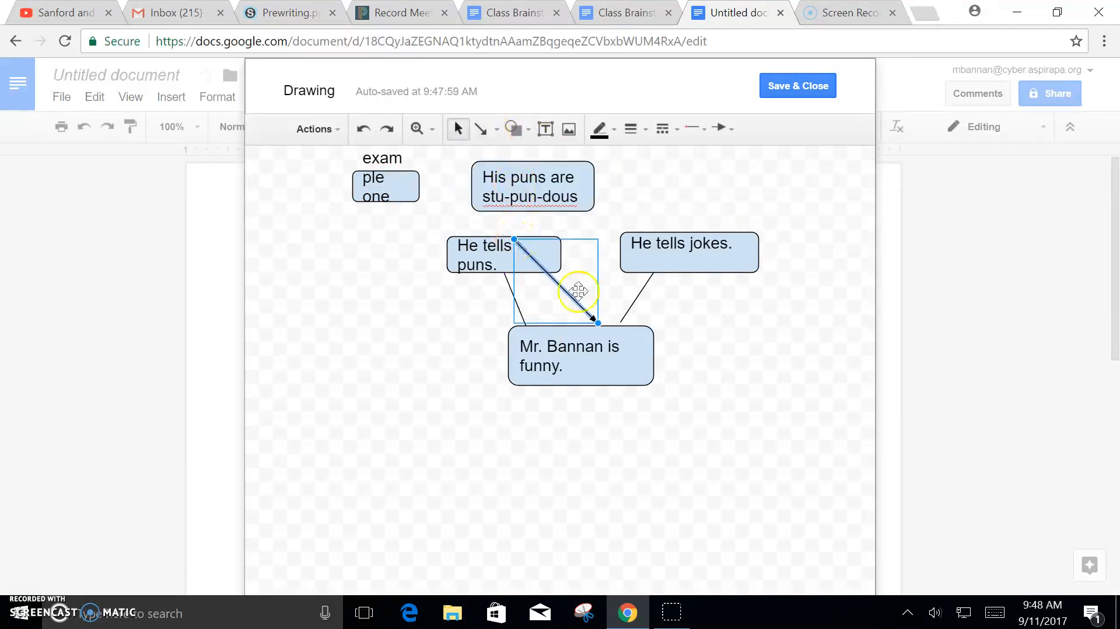
pyautogui.moveTo(577, 291); pyautogui.dragTo(599, 331)
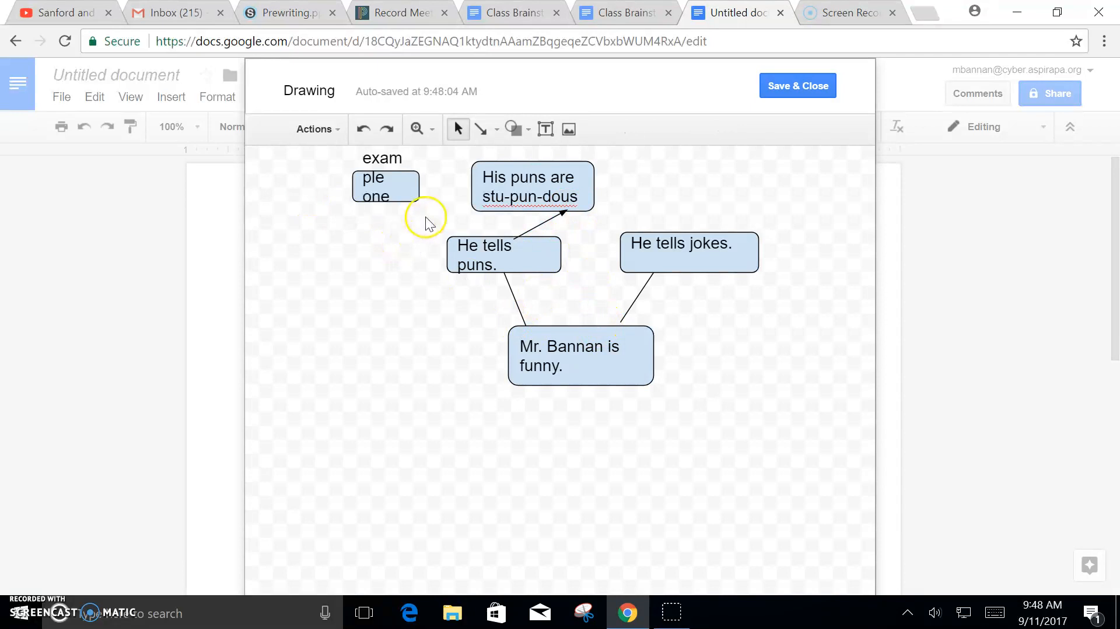
pyautogui.click(479, 128)
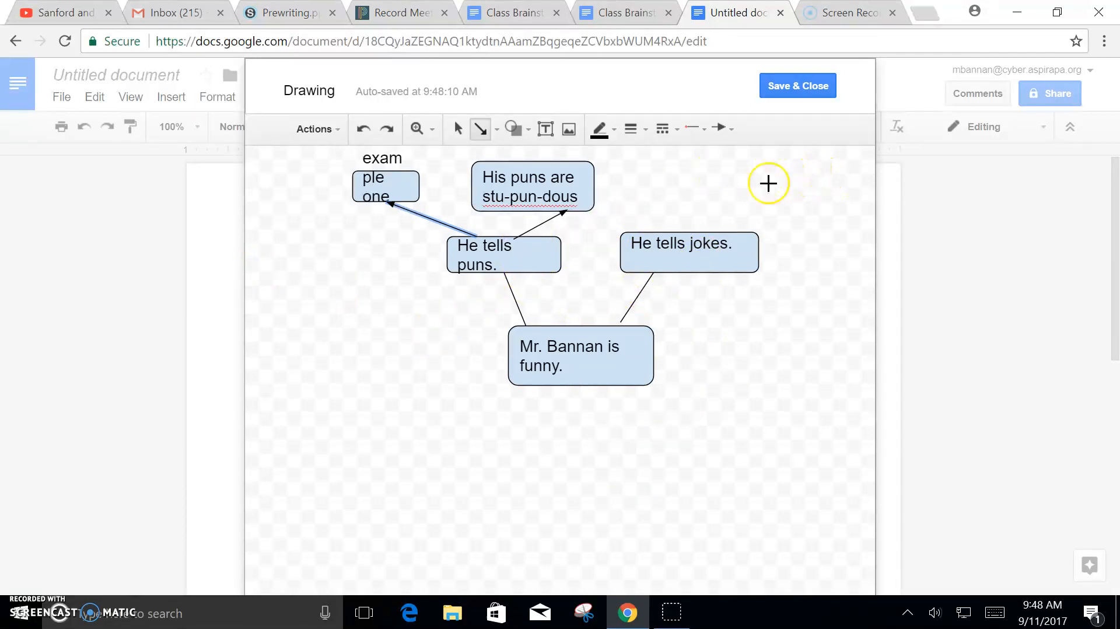
pyautogui.moveTo(743, 201)
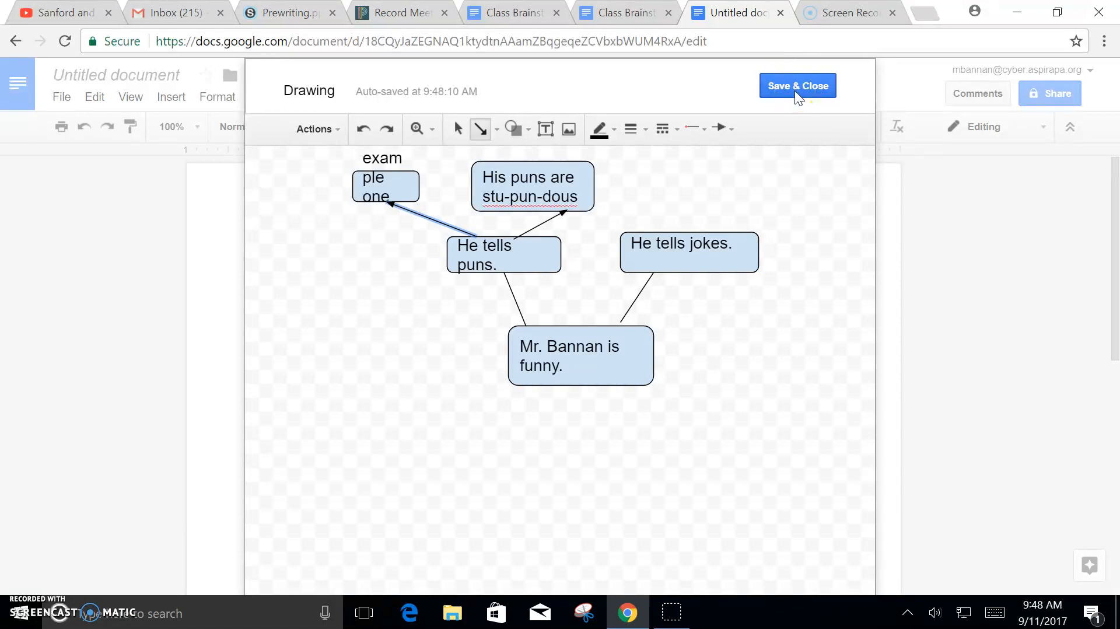
# - Save the cluster map into the document page, then reopen it for editing
pyautogui.click(797, 86)
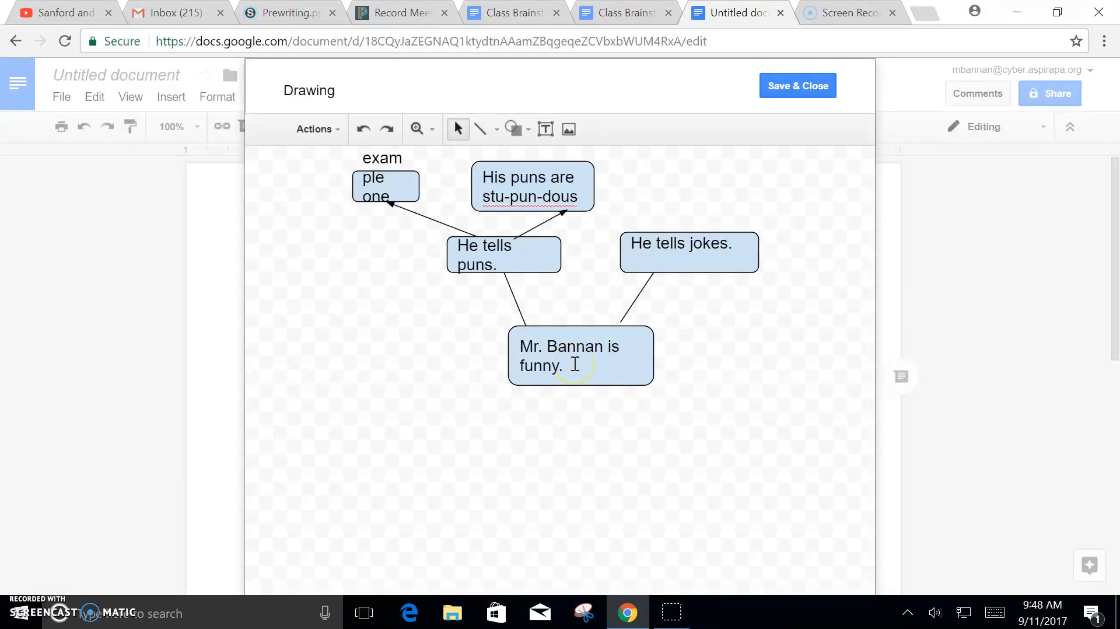
pyautogui.click(797, 85)
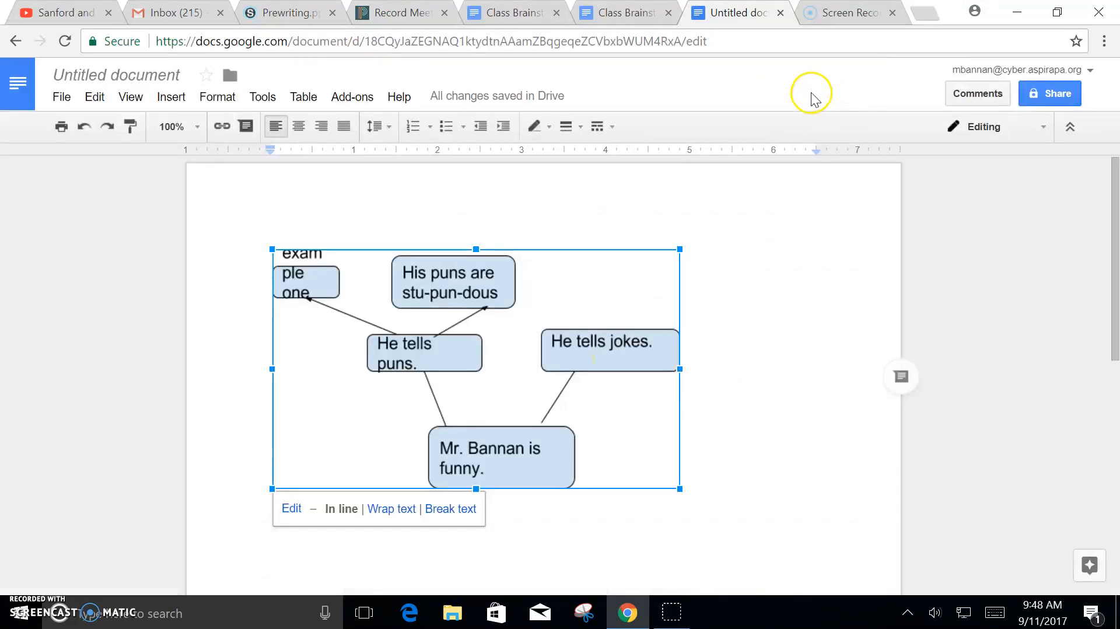
pyautogui.click(682, 484)
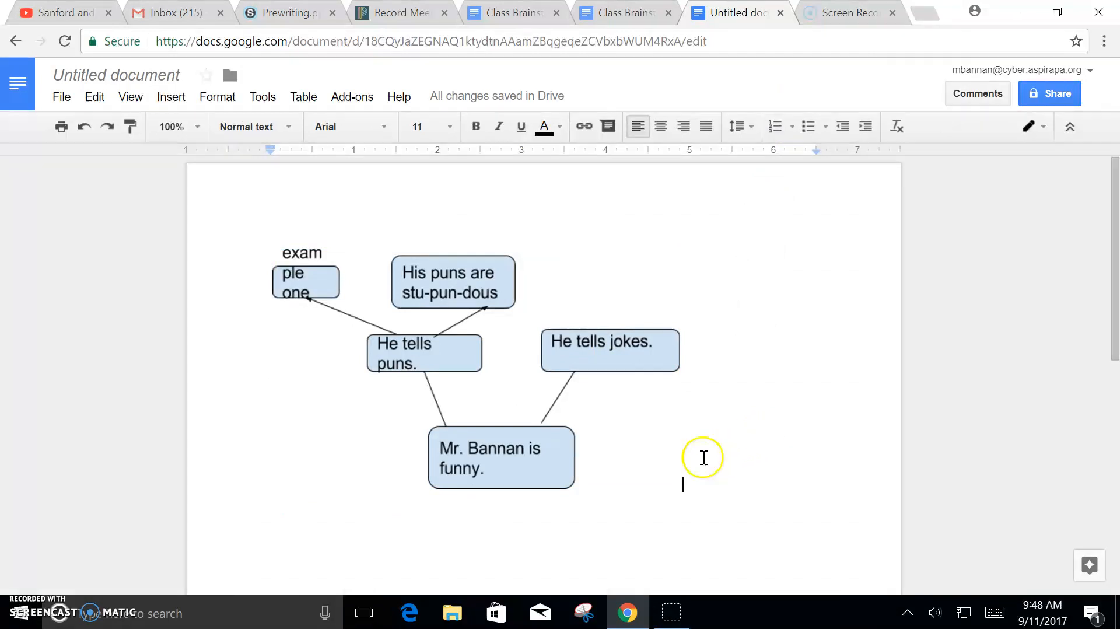
pyautogui.moveTo(529, 434)
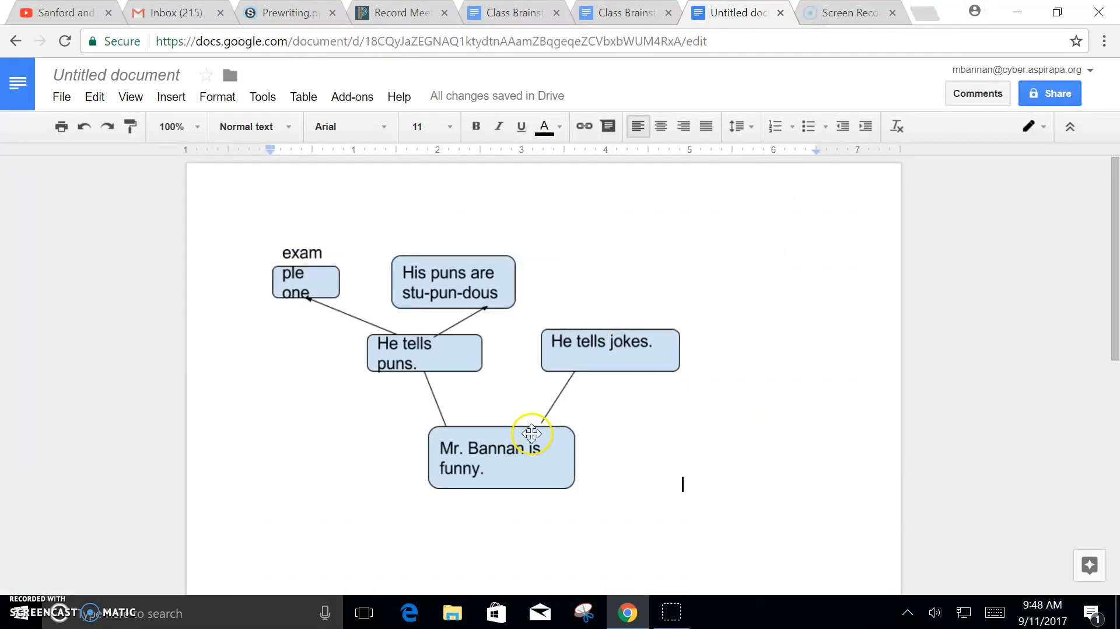
pyautogui.doubleClick(532, 434)
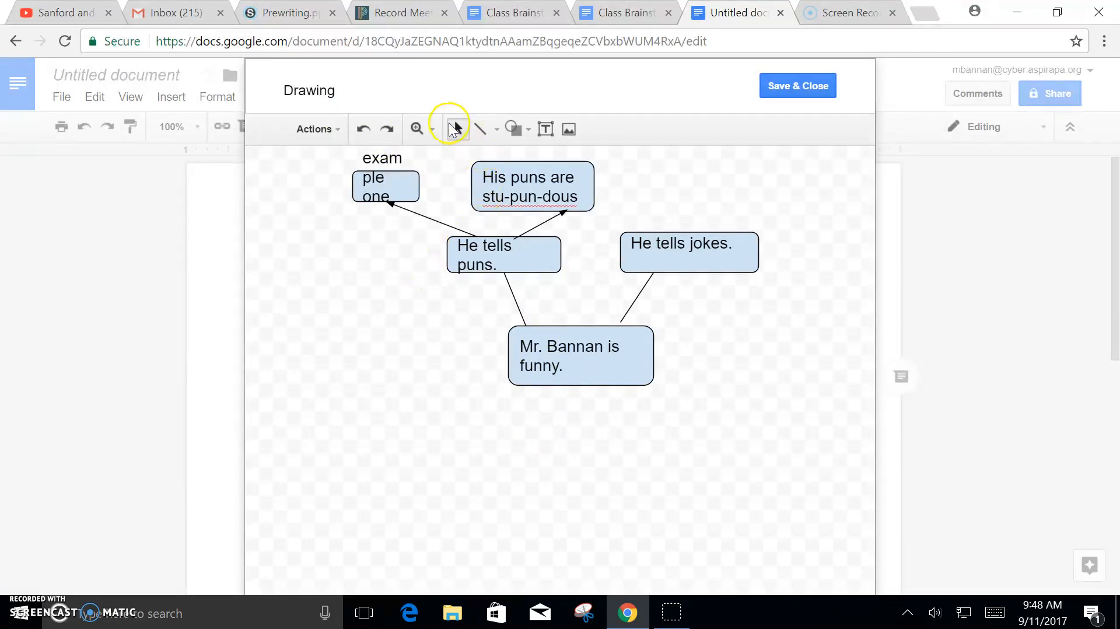
# - Add a leftward arrow from 'He tells puns.' to a new box reading 'His puns are pun-derful'
pyautogui.click(497, 129)
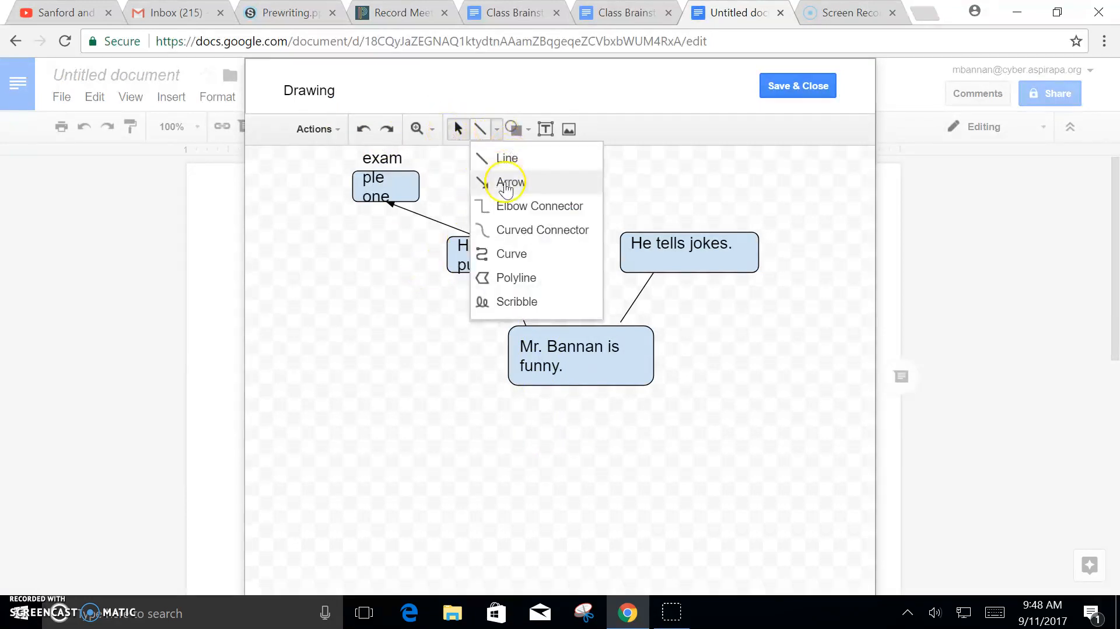
pyautogui.click(511, 181)
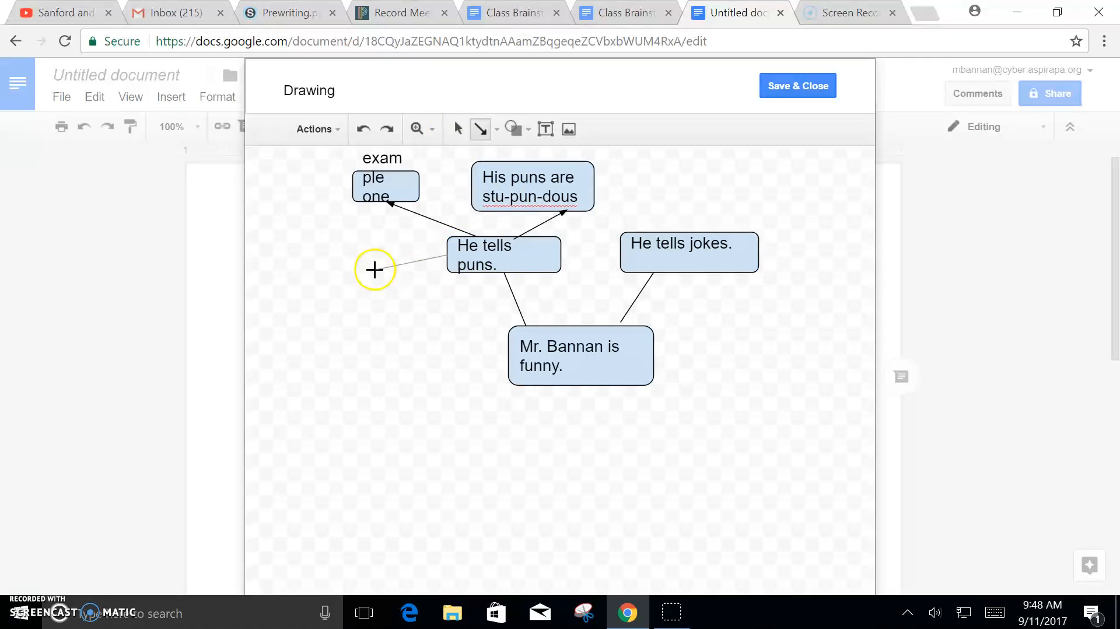
pyautogui.moveTo(374, 269); pyautogui.dragTo(450, 256)
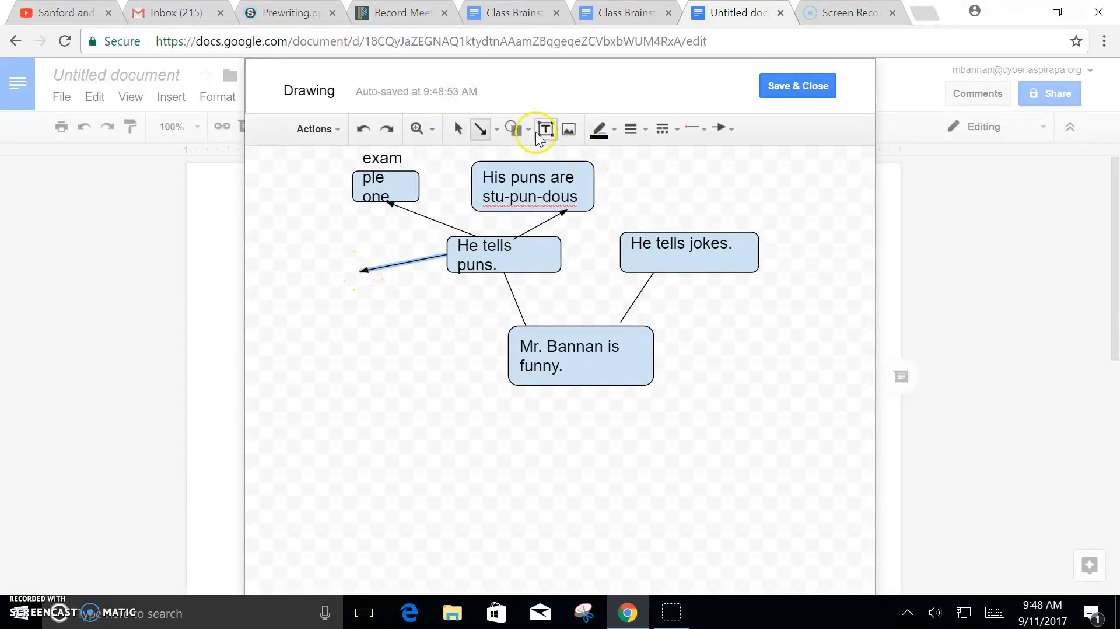
pyautogui.click(511, 128)
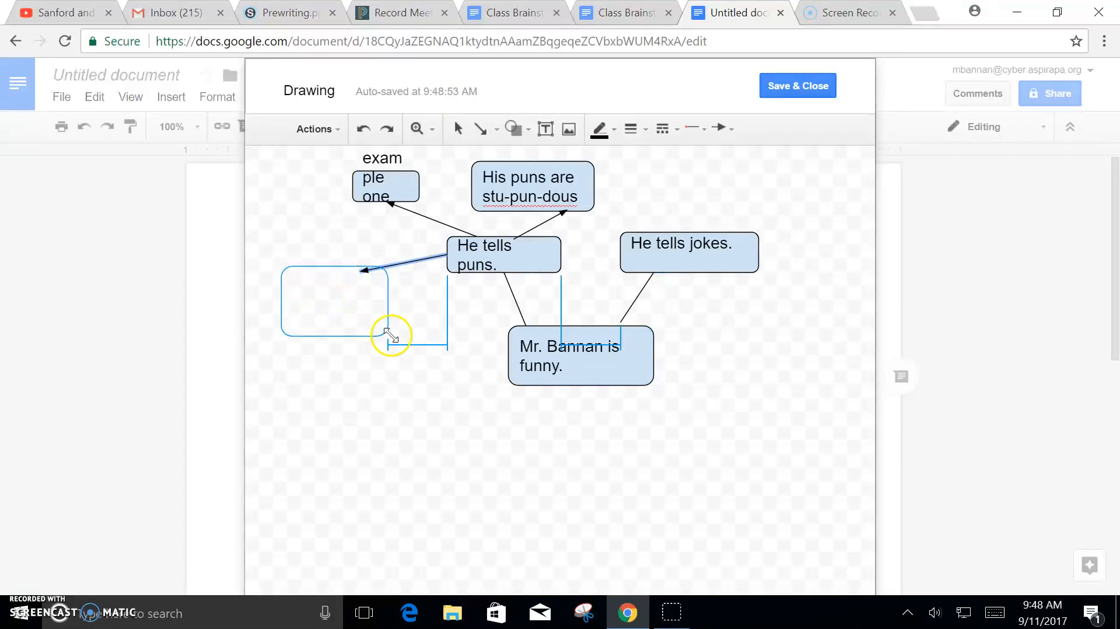
pyautogui.write('His pun')
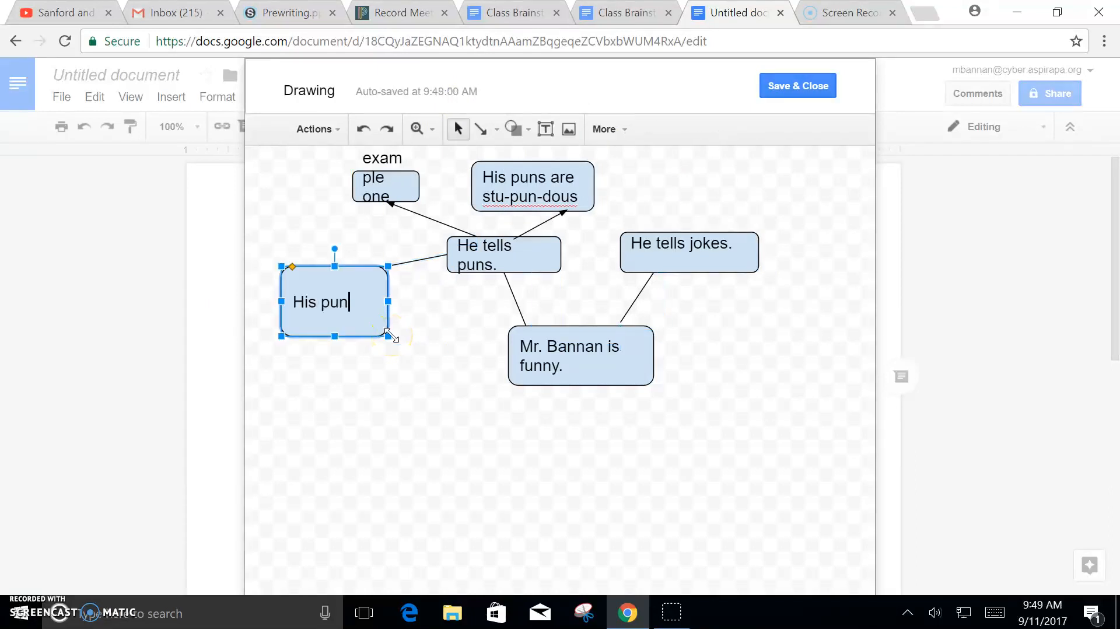
pyautogui.write('s are pun-de')
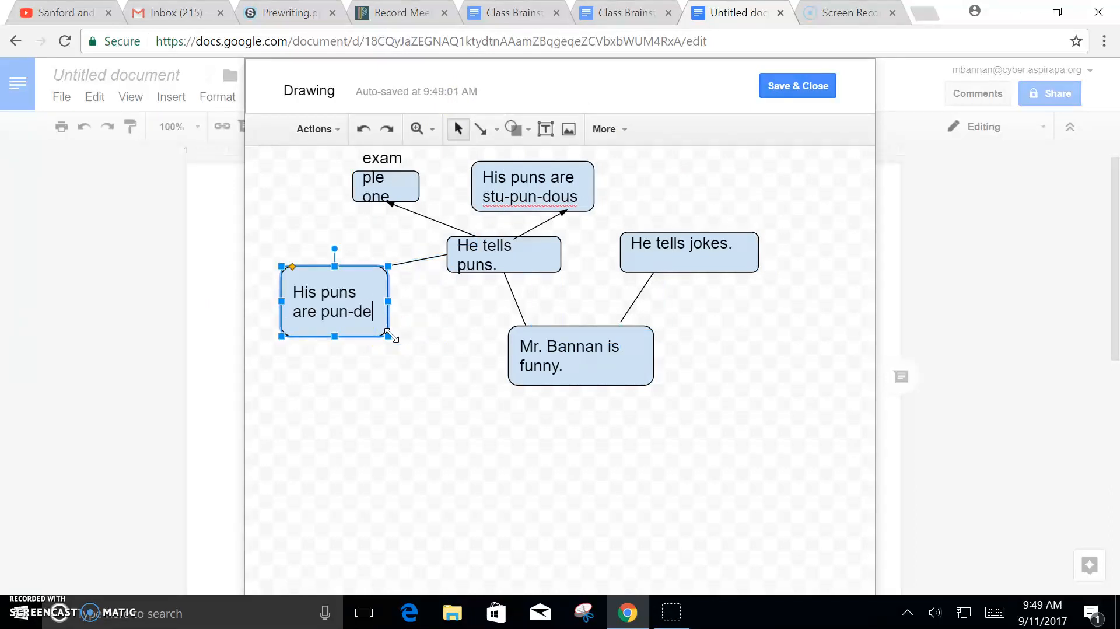
pyautogui.write('rful')
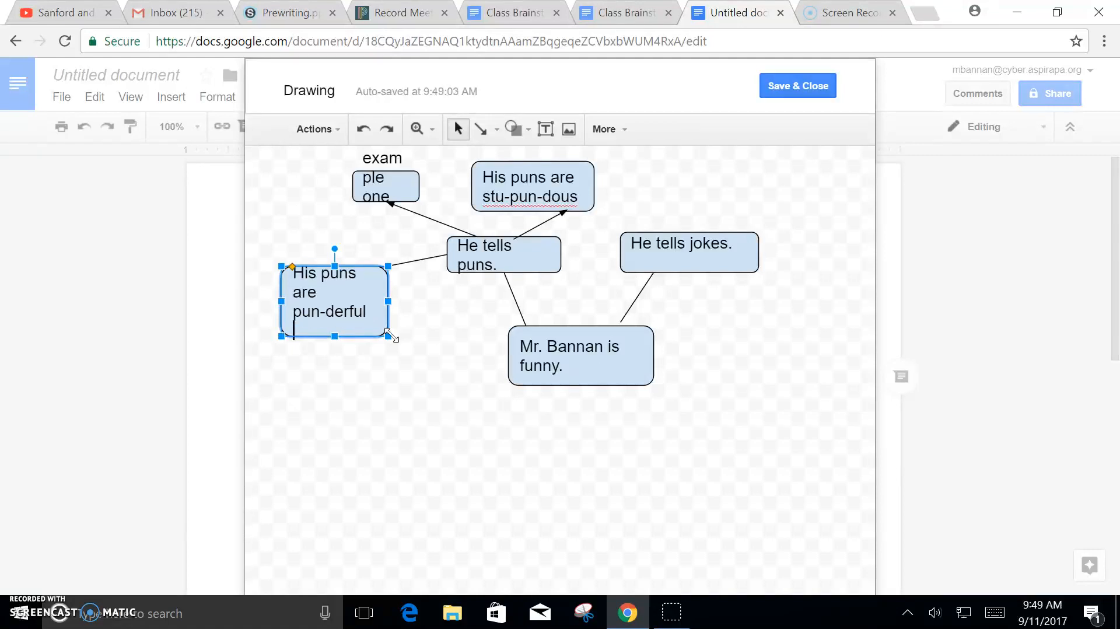
# - Lower the font size of the 'His puns are pun-derful' text so it fits in the box
pyautogui.click(603, 128)
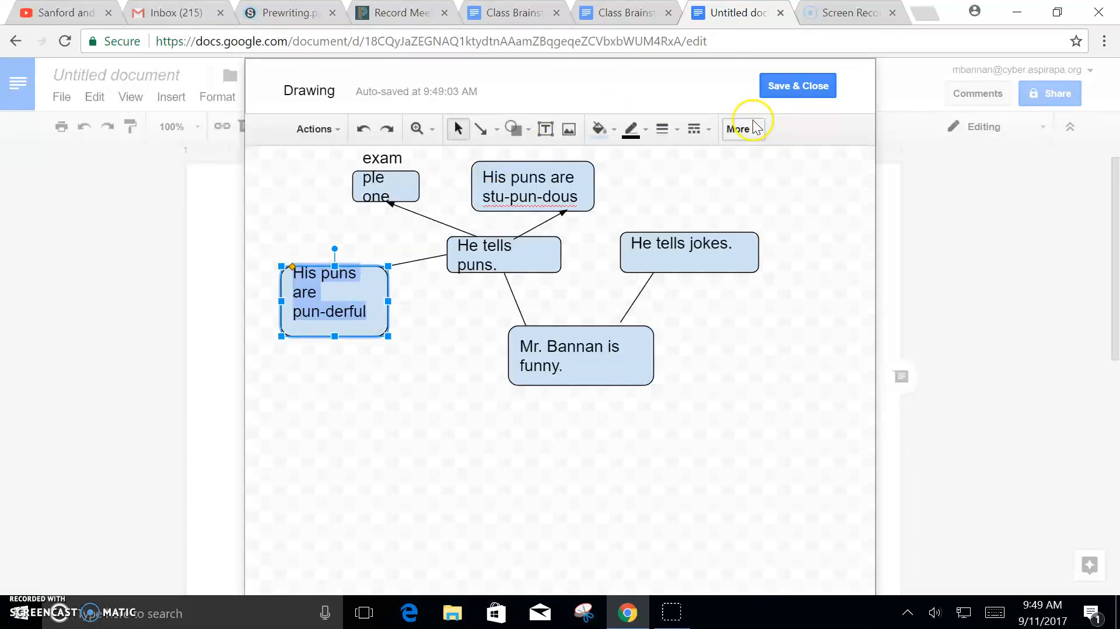
pyautogui.click(737, 129)
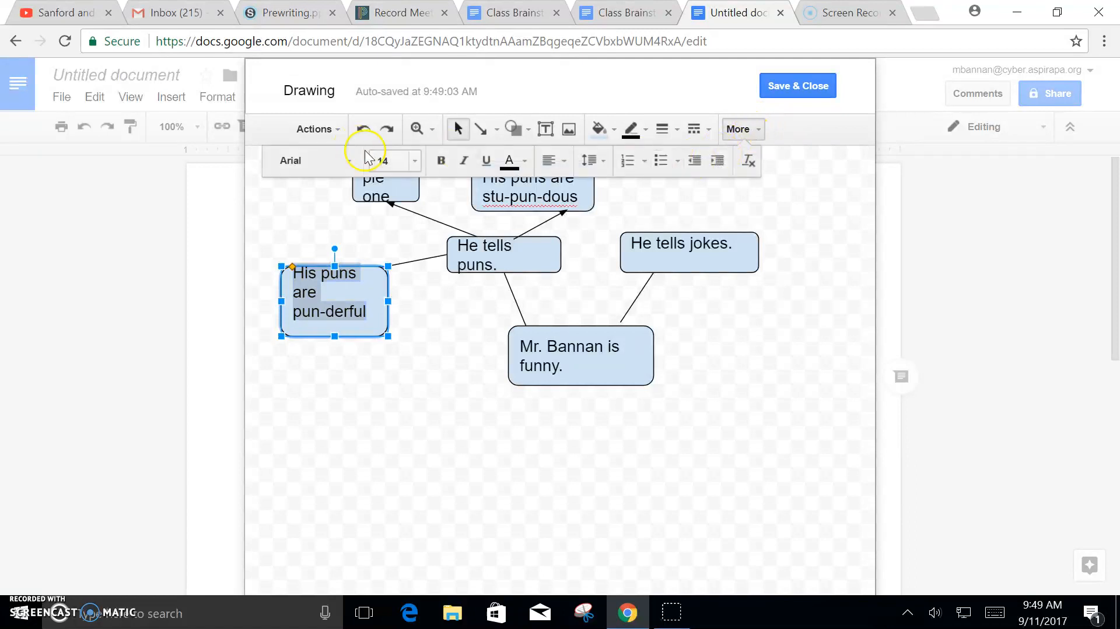
pyautogui.click(413, 159)
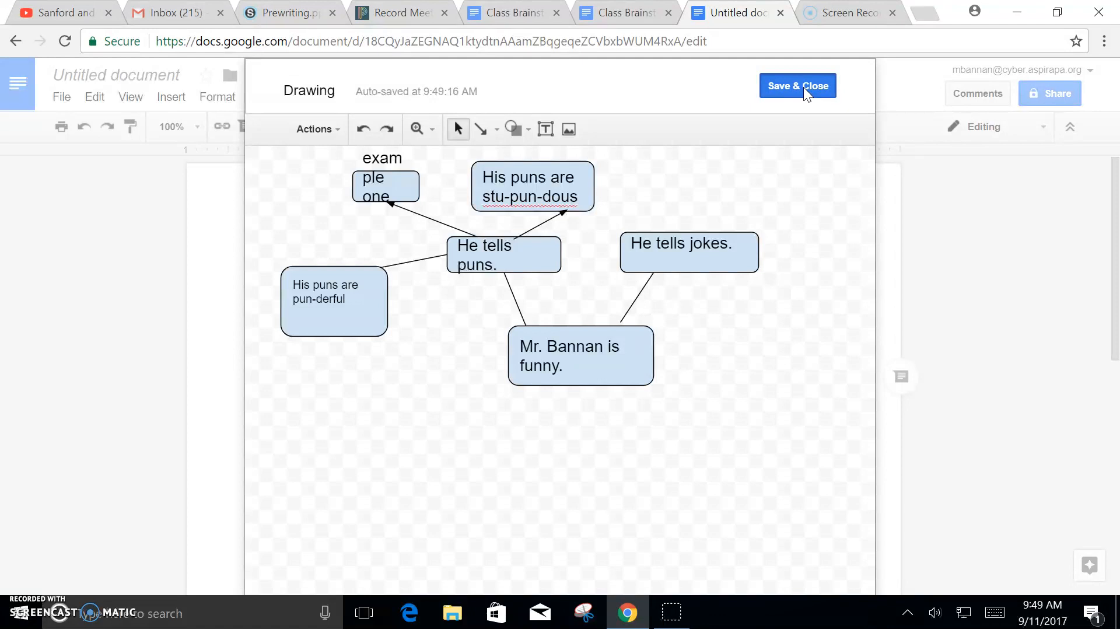
# - Save the updated cluster map back into the document
pyautogui.click(797, 86)
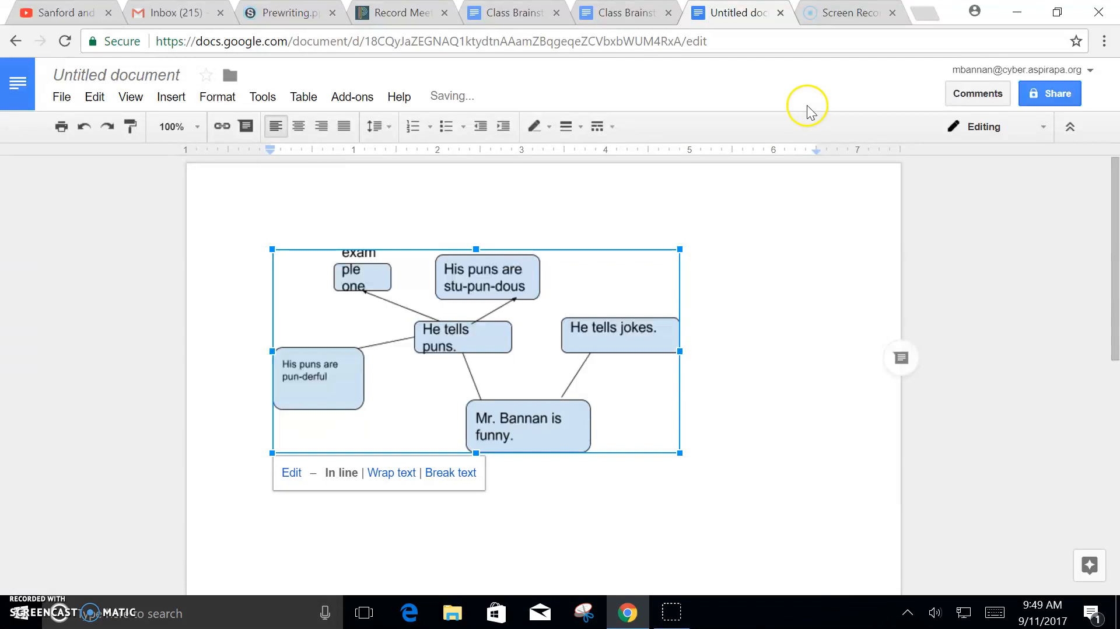
pyautogui.moveTo(582, 357)
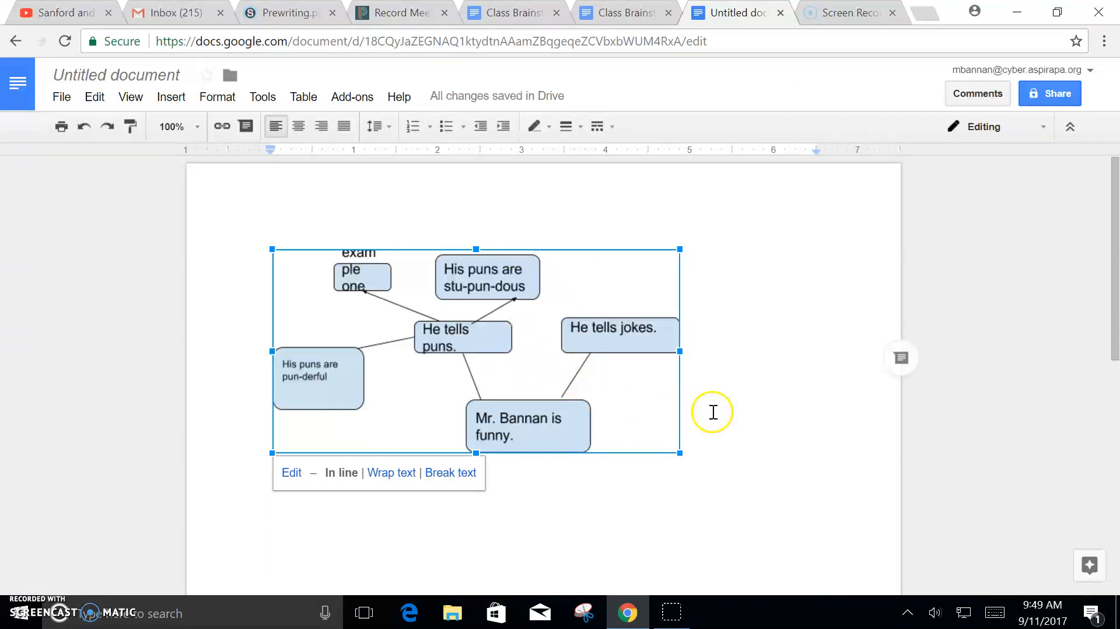
pyautogui.moveTo(428, 151)
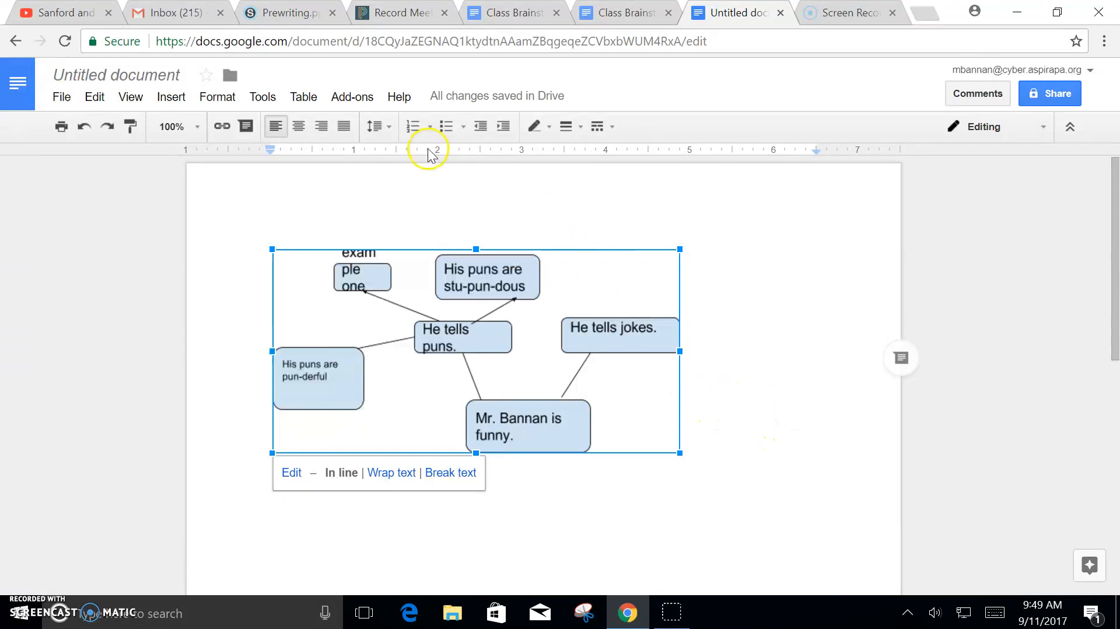